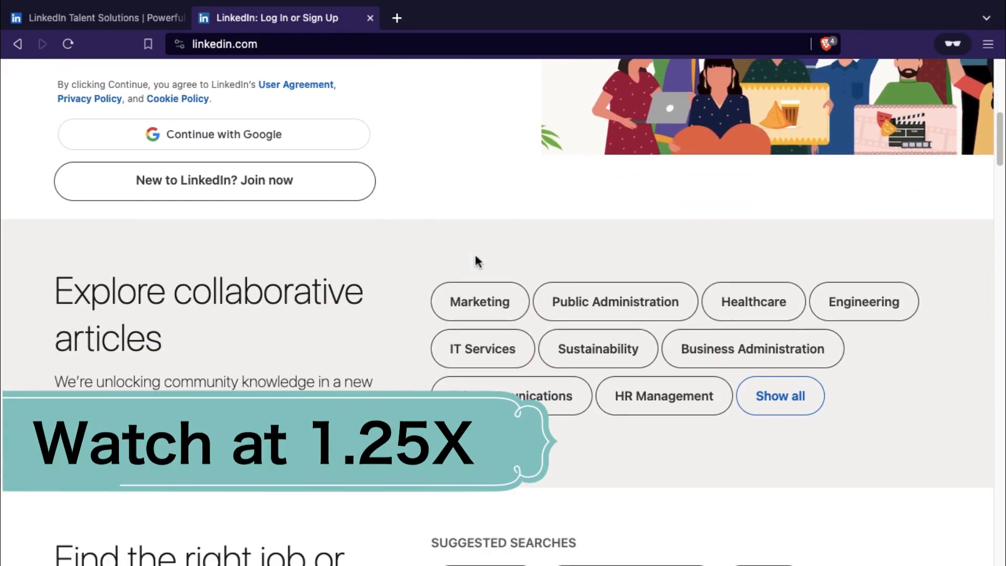
Step: Scroll through the overview and highlight the sentence about 950 million members
{"action": "scroll", "scroll_direction": "down", "scroll_amount": 3}
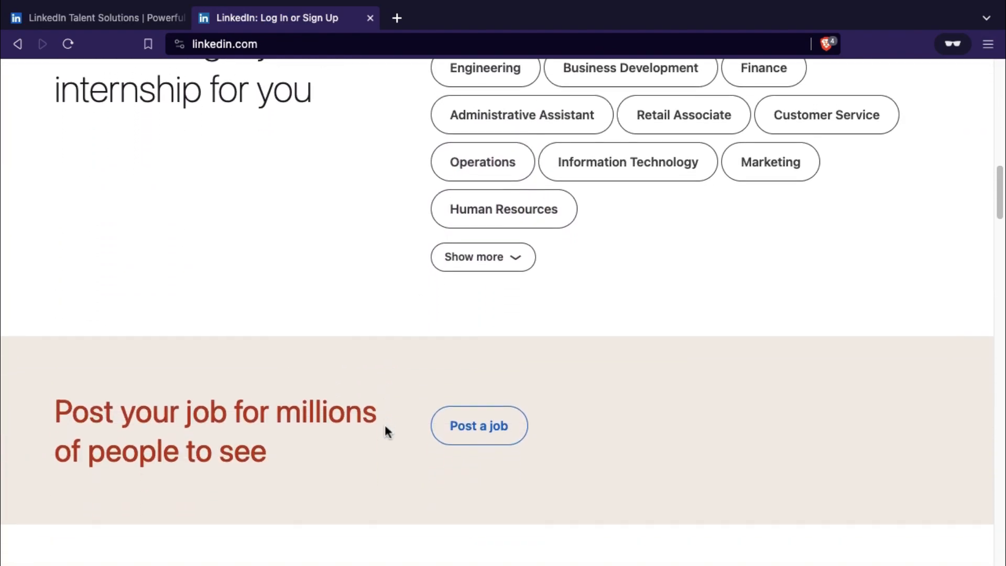
{"action": "scroll", "scroll_direction": "down", "scroll_amount": 3}
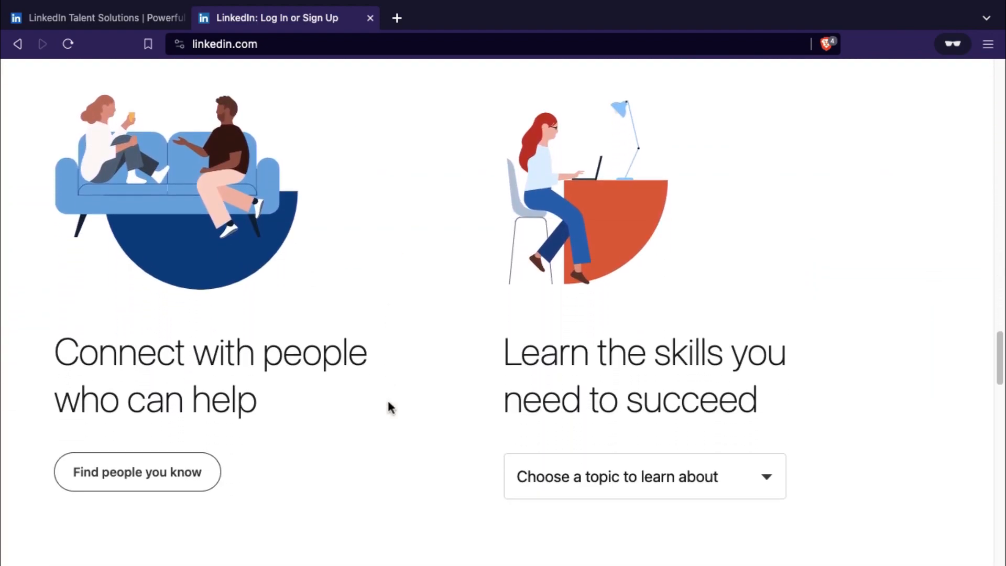
{"action": "scroll", "scroll_direction": "down", "scroll_amount": 3}
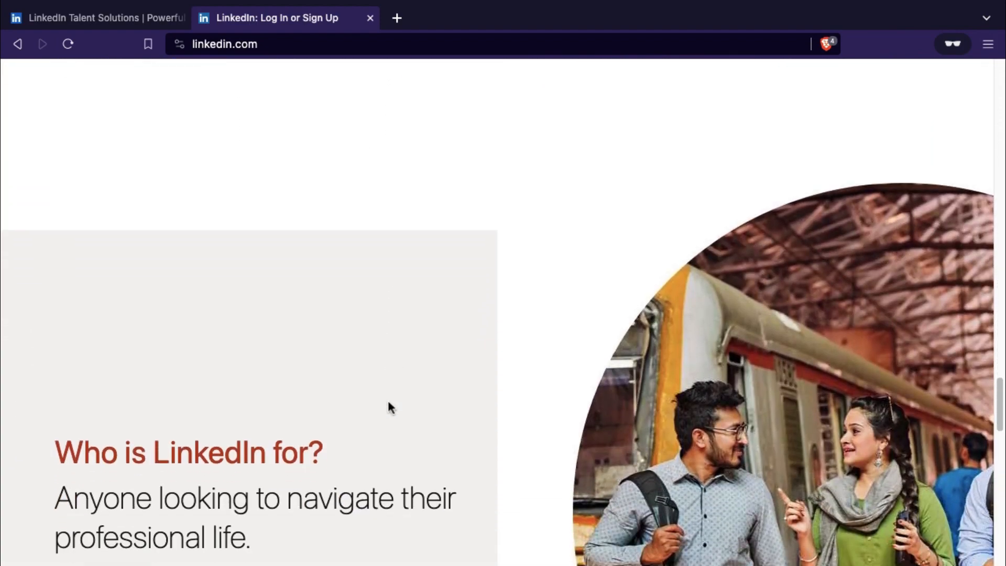
{"action": "scroll", "scroll_direction": "down", "scroll_amount": 3}
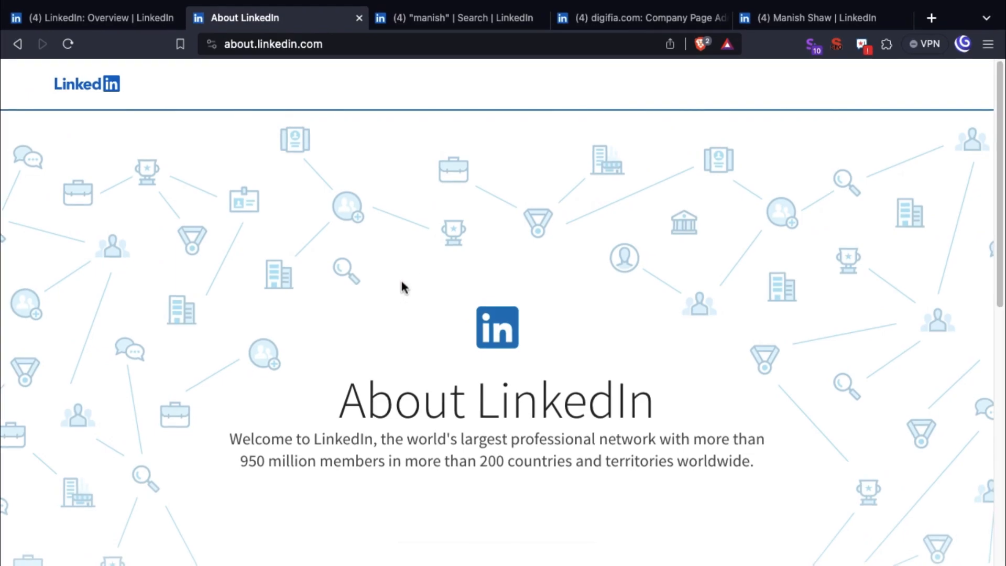
{"action": "scroll", "scroll_direction": "down", "scroll_amount": 3}
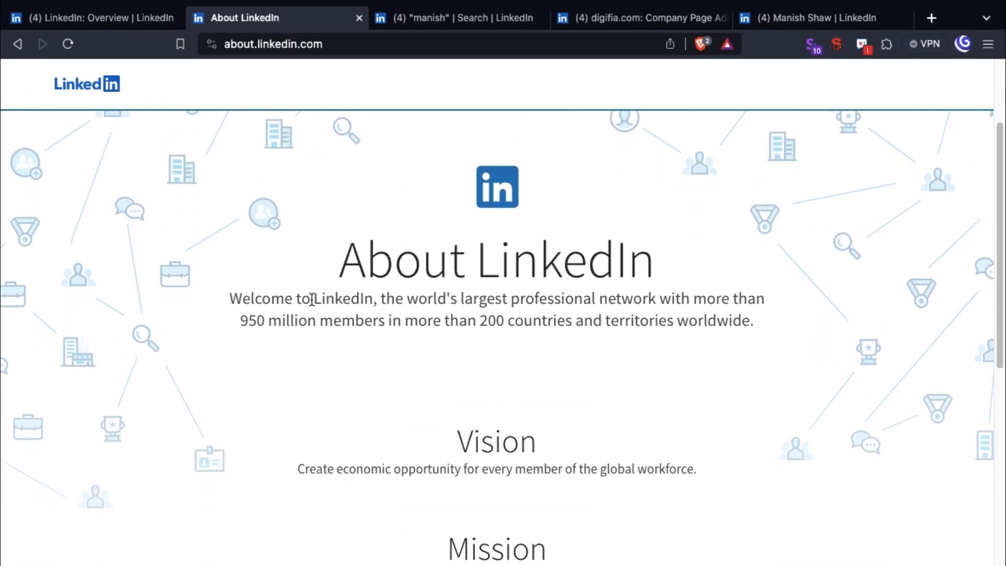
{"action": "left_click_drag", "start_coordinate": [239, 319], "coordinate": [753, 319]}
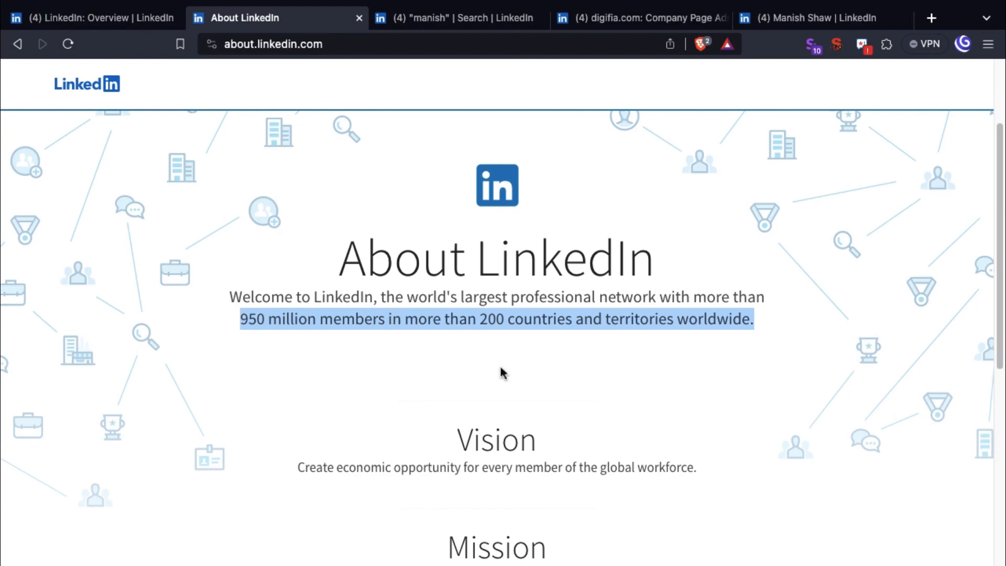
{"action": "scroll", "scroll_direction": "down", "scroll_amount": 3}
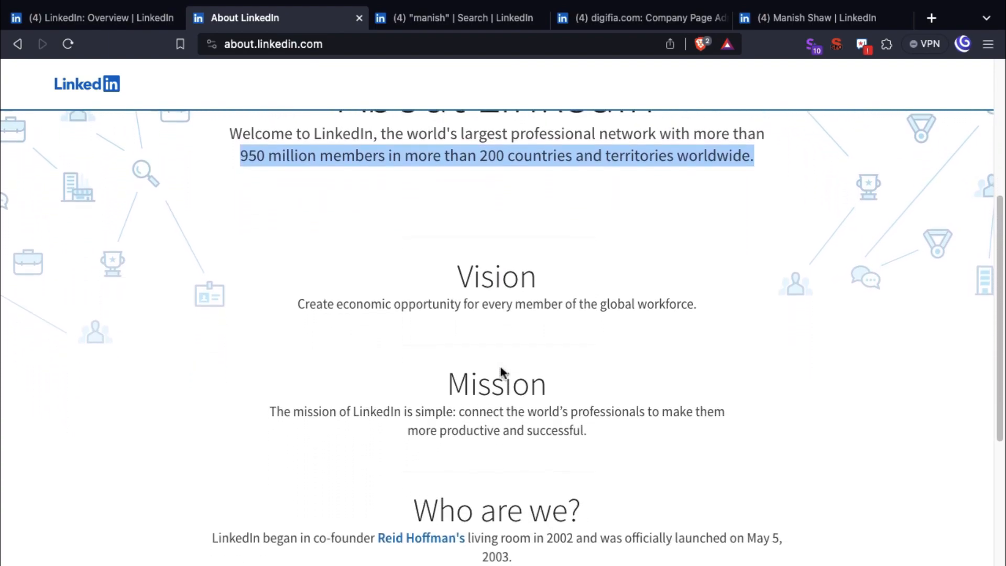
{"action": "scroll", "scroll_direction": "down", "scroll_amount": 3}
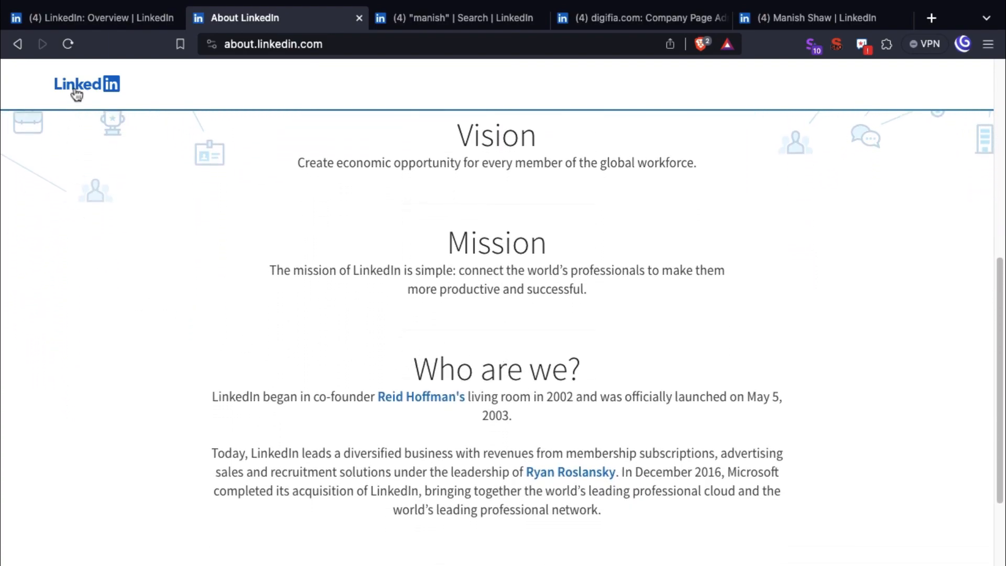
Step: Go to LinkedIn's own company page and move into its Life section
{"action": "left_click", "coordinate": [90, 17]}
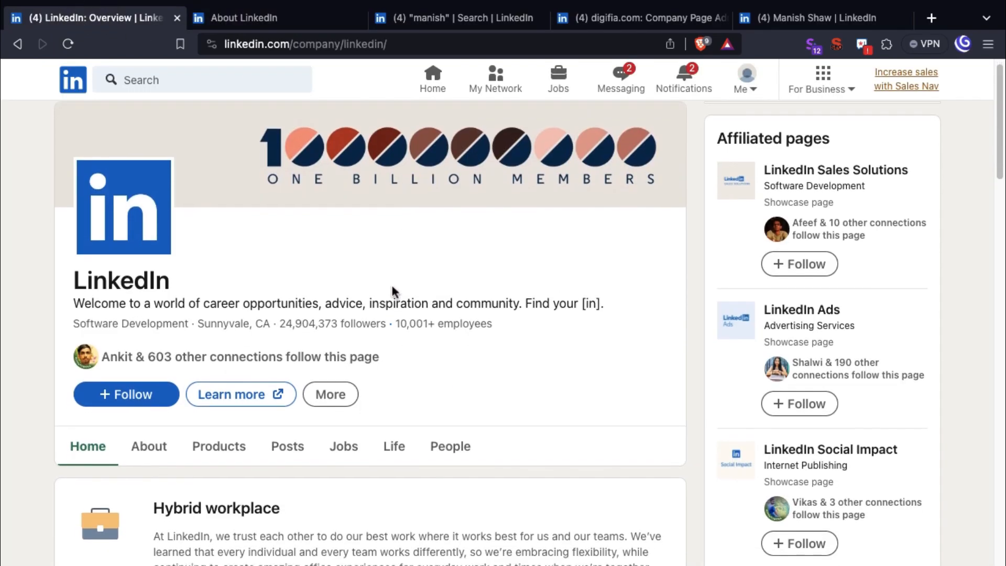
{"action": "scroll", "scroll_direction": "down", "scroll_amount": 3}
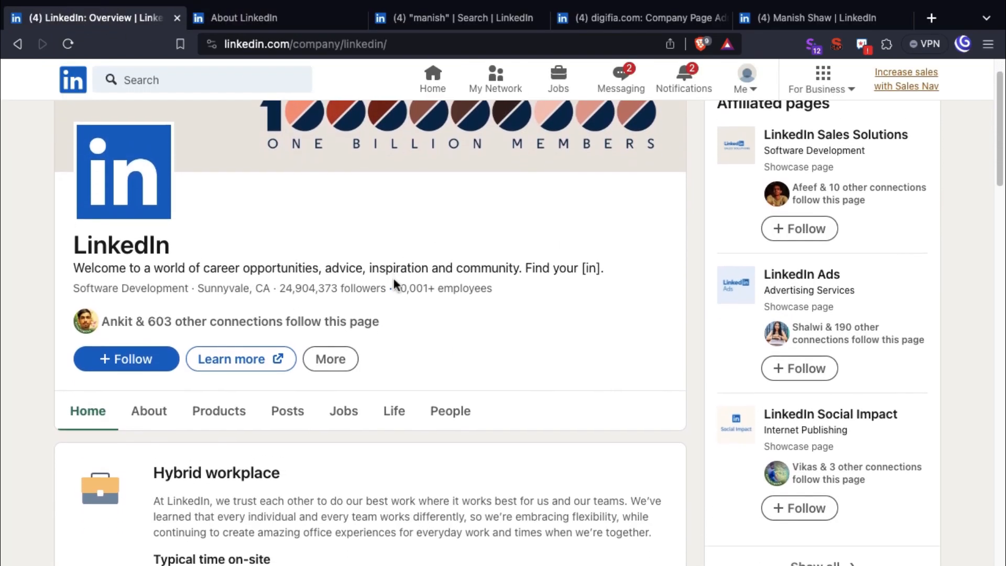
{"action": "scroll", "scroll_direction": "down", "scroll_amount": 3}
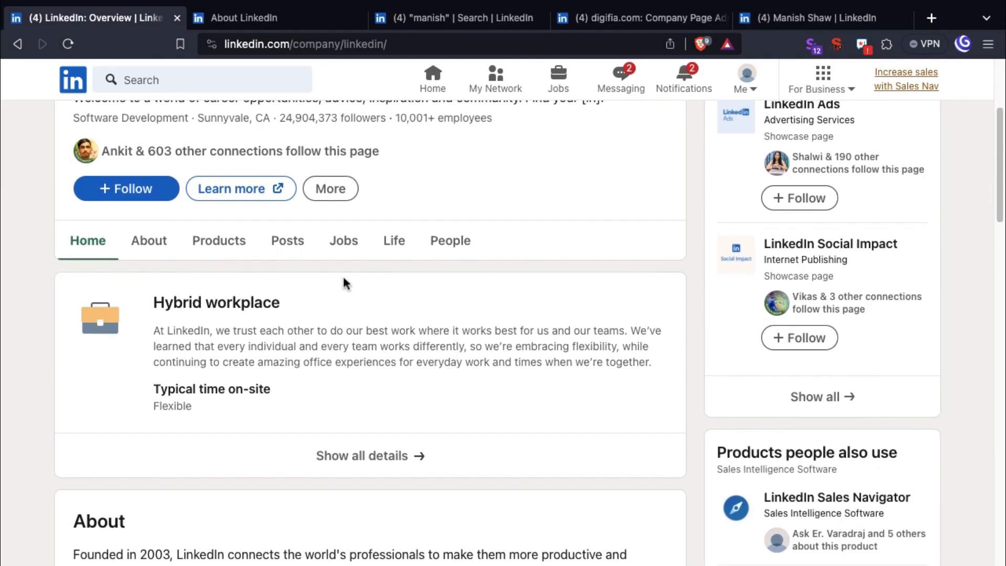
{"action": "scroll", "scroll_direction": "up", "scroll_amount": 3}
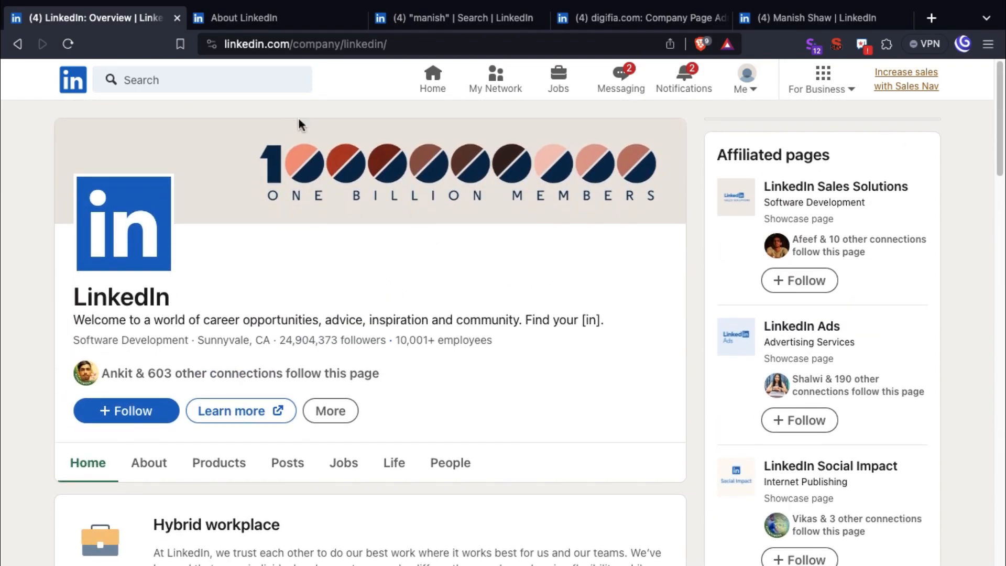
{"action": "left_click", "coordinate": [394, 462]}
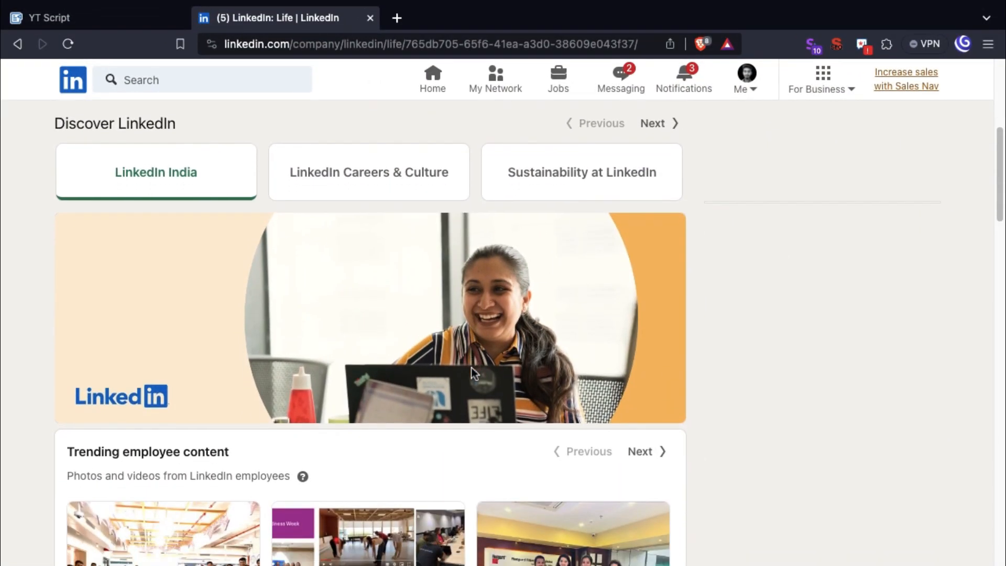
{"action": "scroll", "scroll_direction": "down", "scroll_amount": 3}
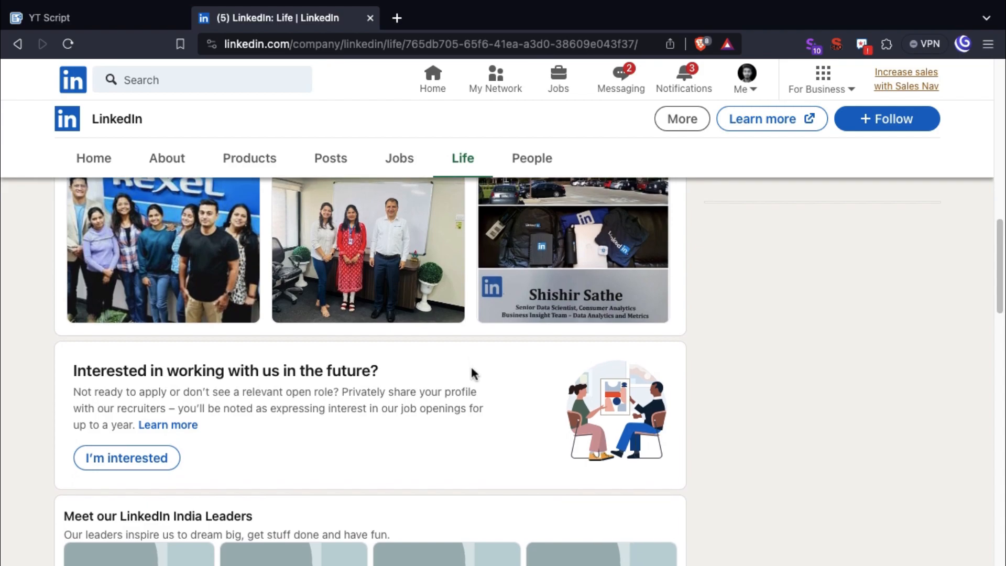
{"action": "scroll", "scroll_direction": "down", "scroll_amount": 3}
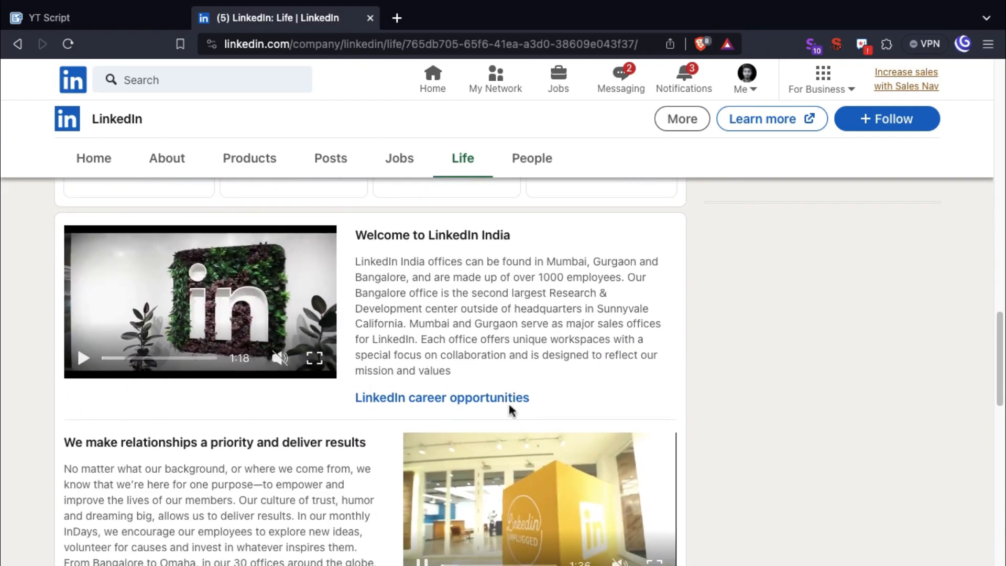
{"action": "scroll", "scroll_direction": "down", "scroll_amount": 3}
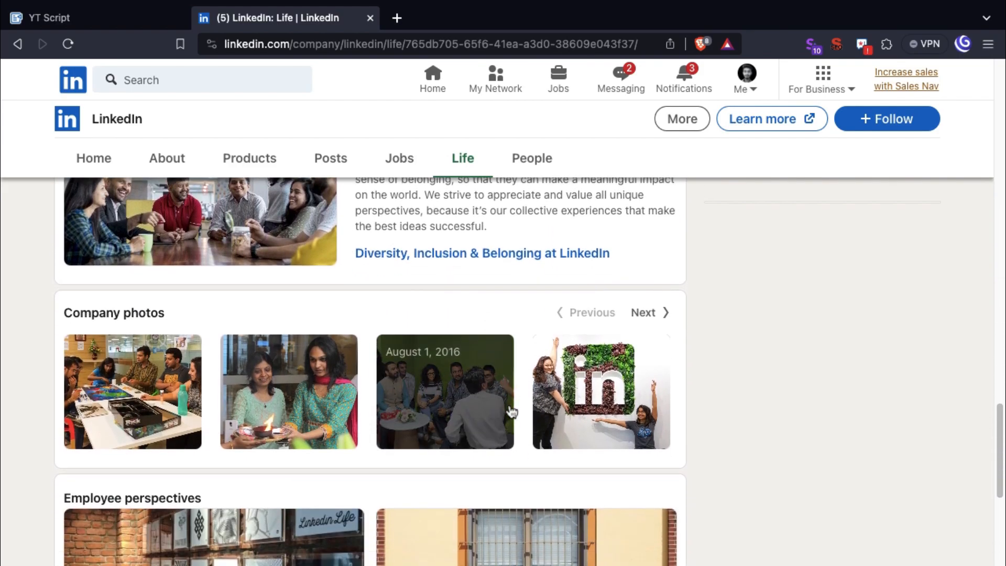
{"action": "scroll", "scroll_direction": "down", "scroll_amount": 3}
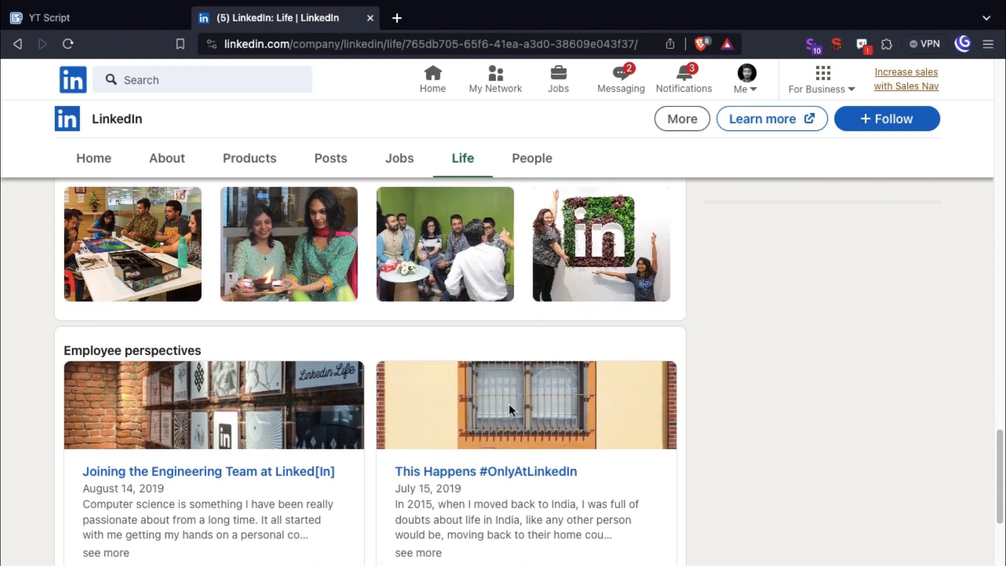
{"action": "scroll", "scroll_direction": "down", "scroll_amount": 3}
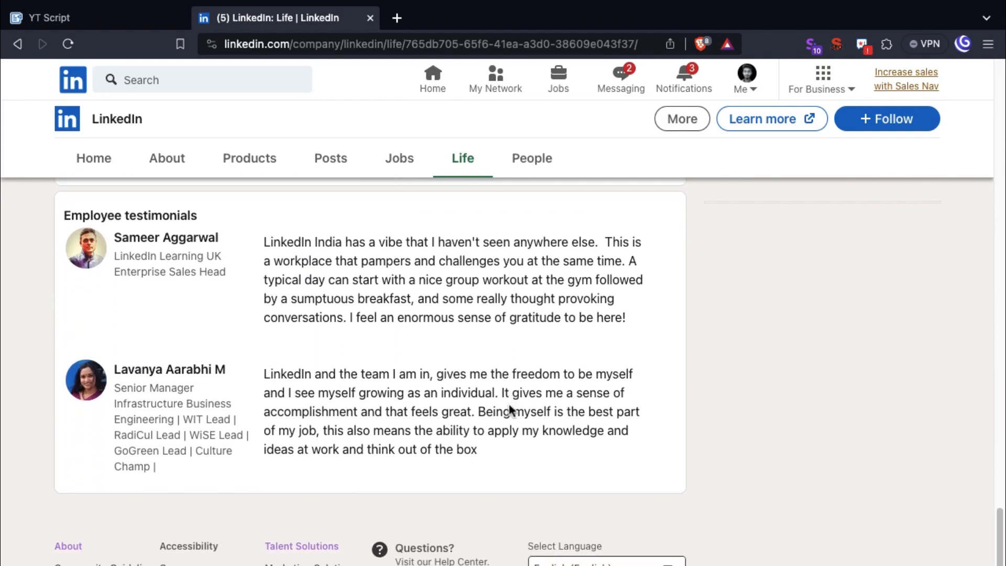
{"action": "left_click", "coordinate": [452, 16]}
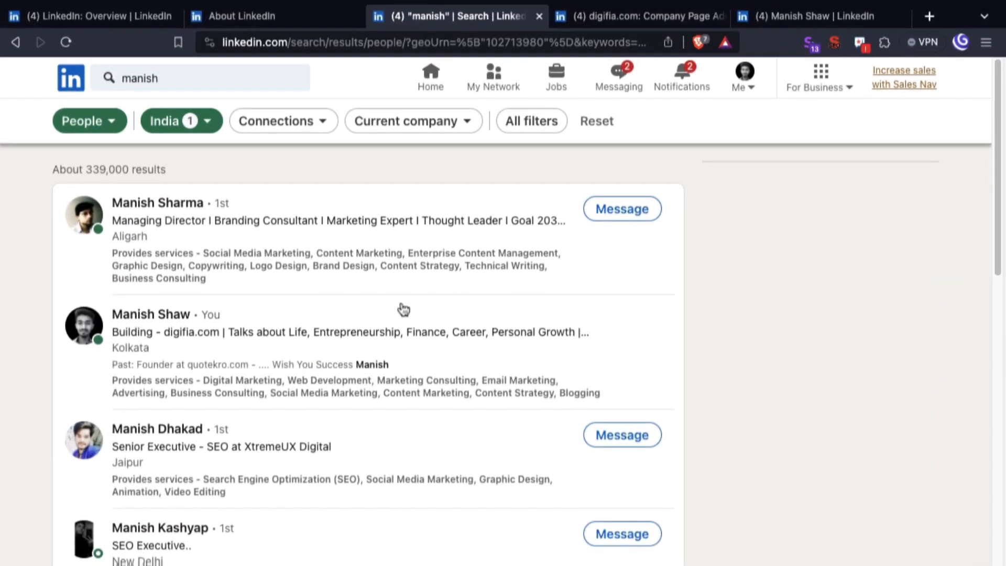
Step: Review the full people search filters for manish, including Talks about hashtags and Industry options
{"action": "left_click", "coordinate": [531, 120]}
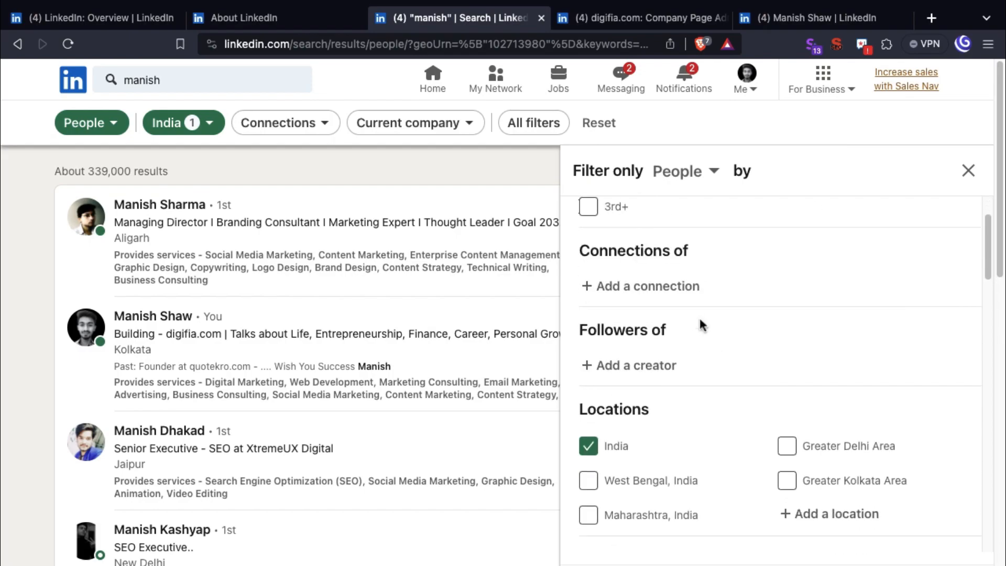
{"action": "scroll", "scroll_direction": "down", "scroll_amount": 3}
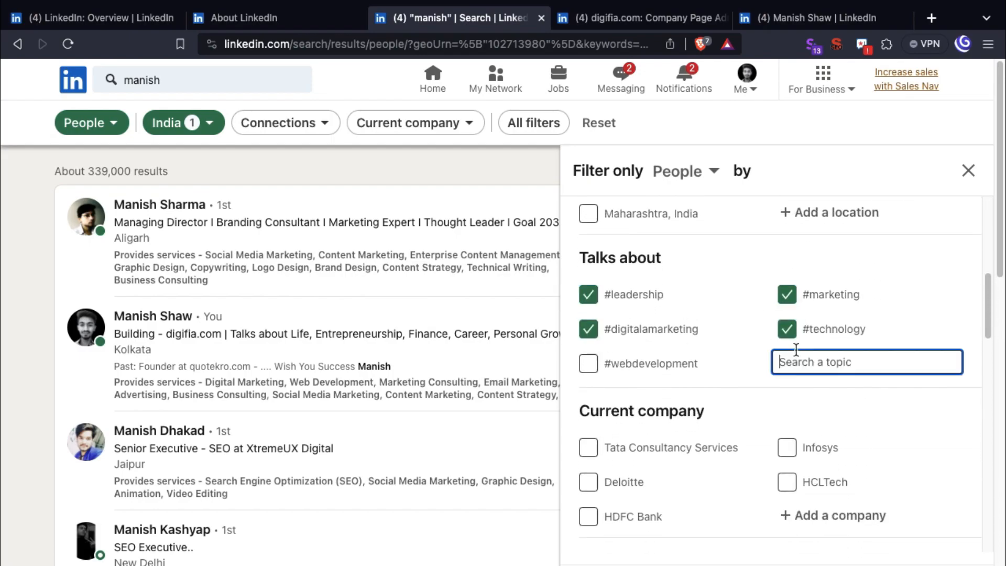
{"action": "scroll", "scroll_direction": "down", "scroll_amount": 3}
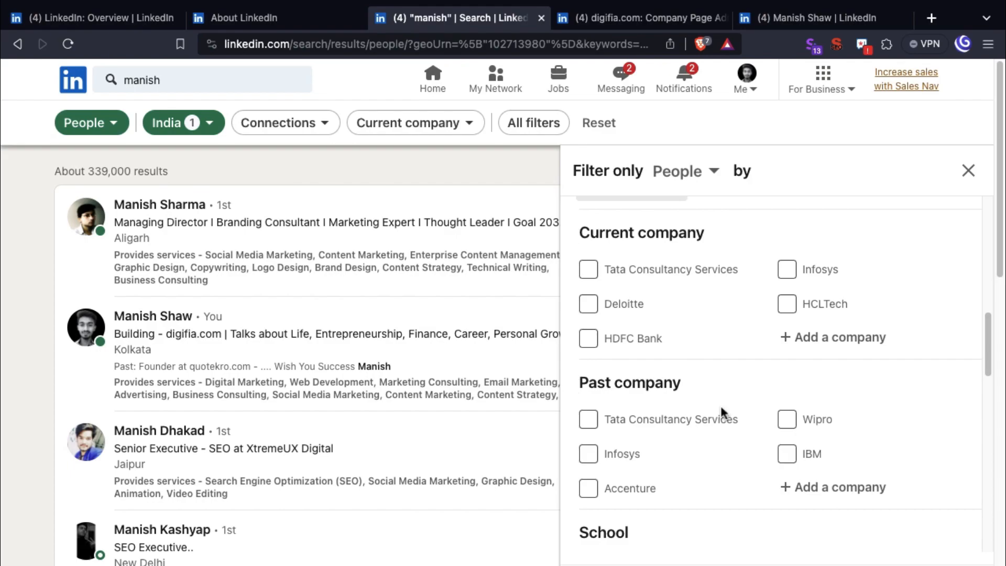
{"action": "scroll", "scroll_direction": "down", "scroll_amount": 3}
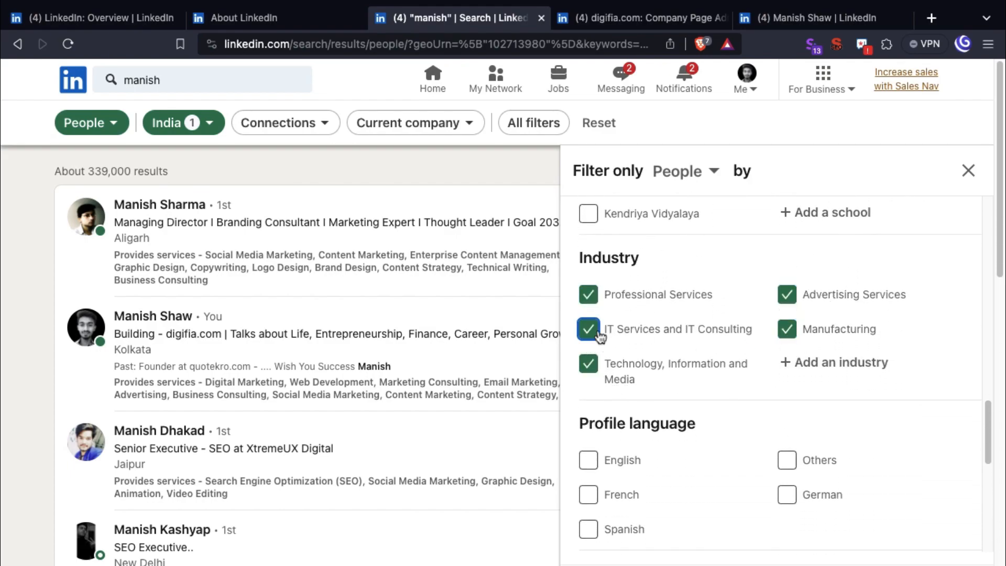
{"action": "scroll", "scroll_direction": "down", "scroll_amount": 3}
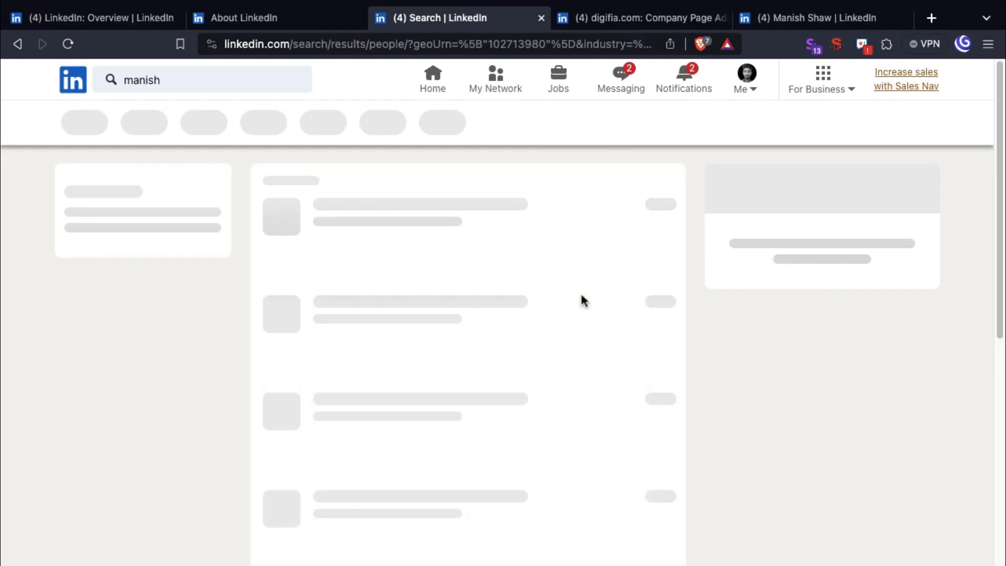
{"action": "left_click", "coordinate": [648, 17]}
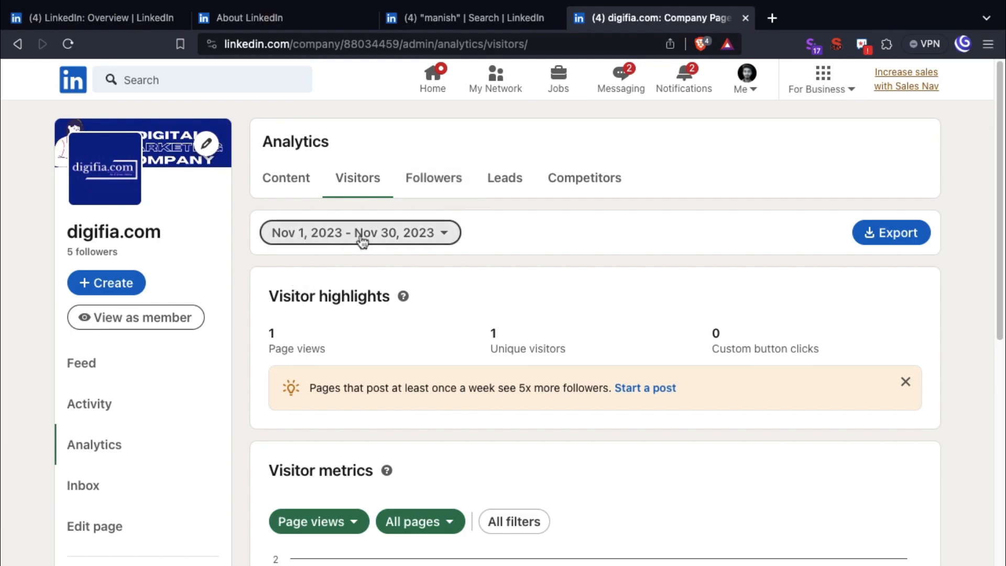
Step: Switch the visitor analytics range to Dec 1, 2022 – Nov 30, 2023 and review metrics and demographics
{"action": "left_click", "coordinate": [359, 232]}
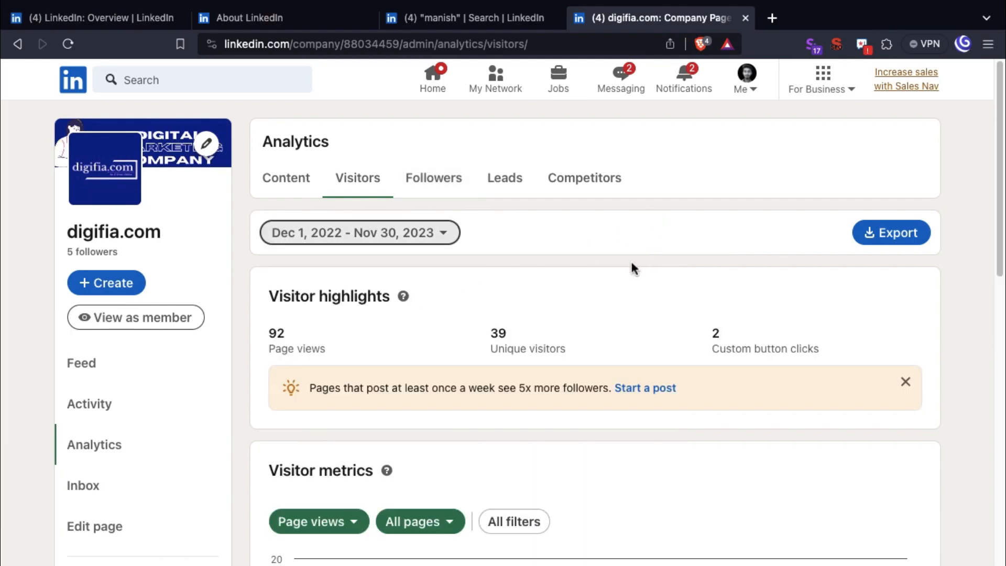
{"action": "scroll", "scroll_direction": "down", "scroll_amount": 3}
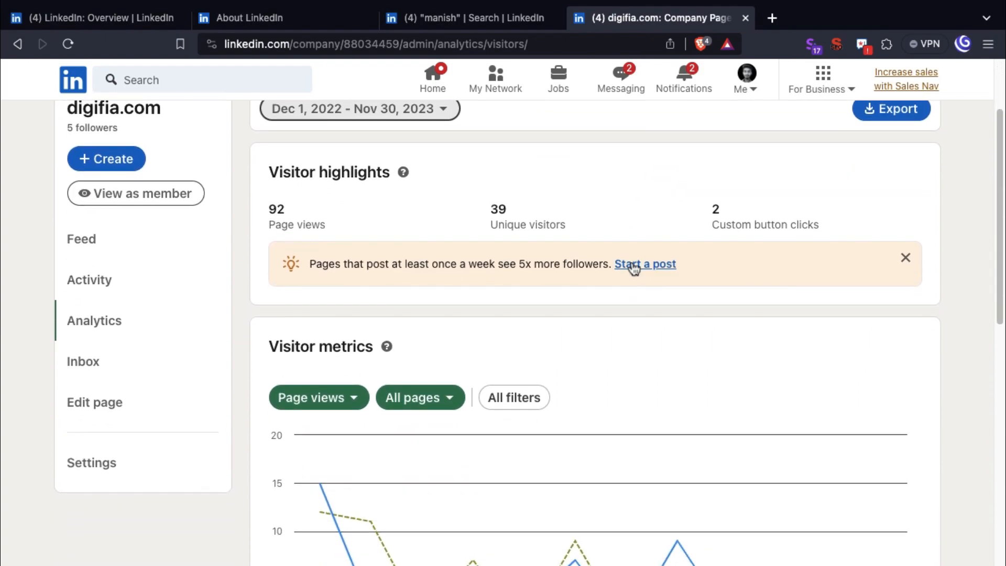
{"action": "scroll", "scroll_direction": "down", "scroll_amount": 3}
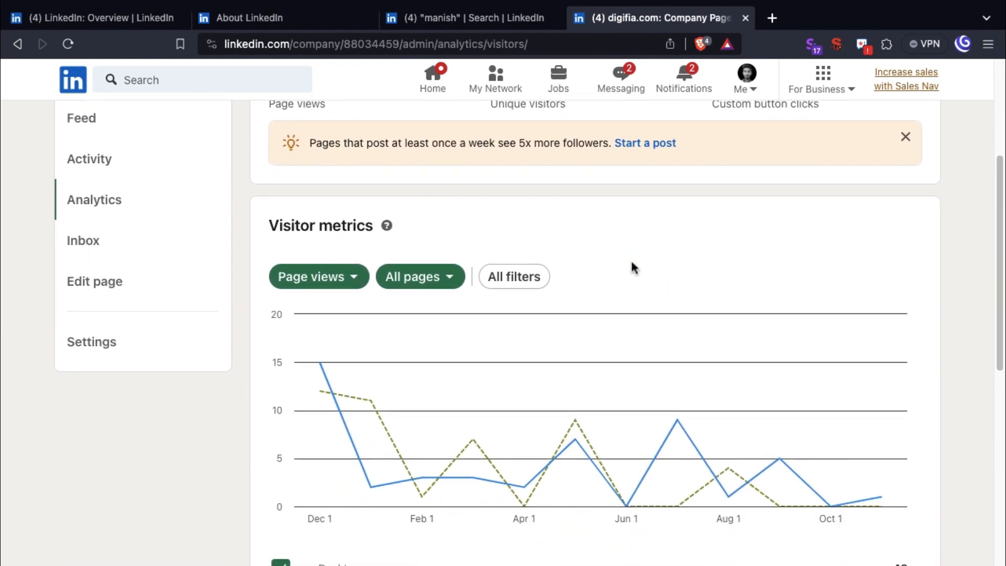
{"action": "scroll", "scroll_direction": "down", "scroll_amount": 3}
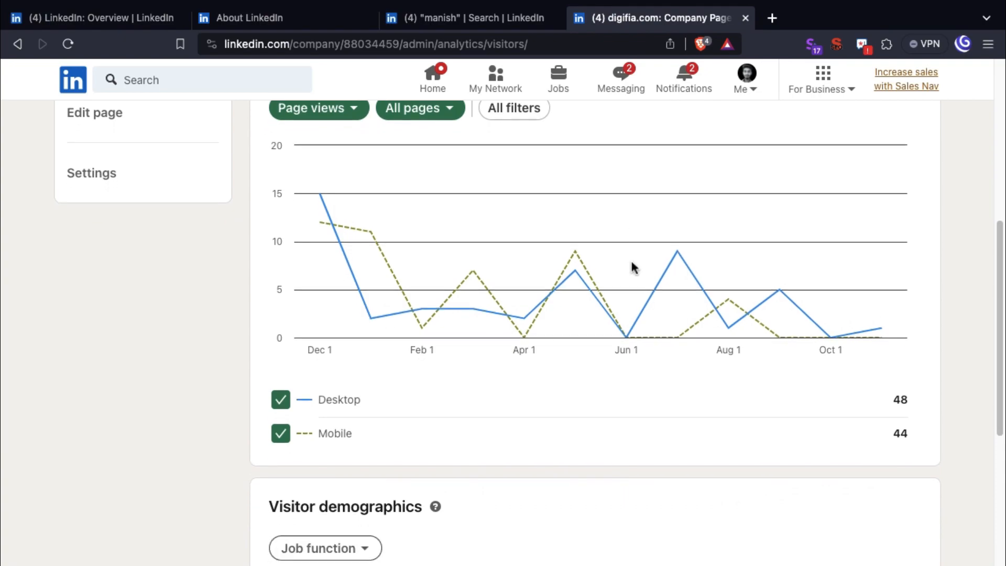
{"action": "scroll", "scroll_direction": "down", "scroll_amount": 3}
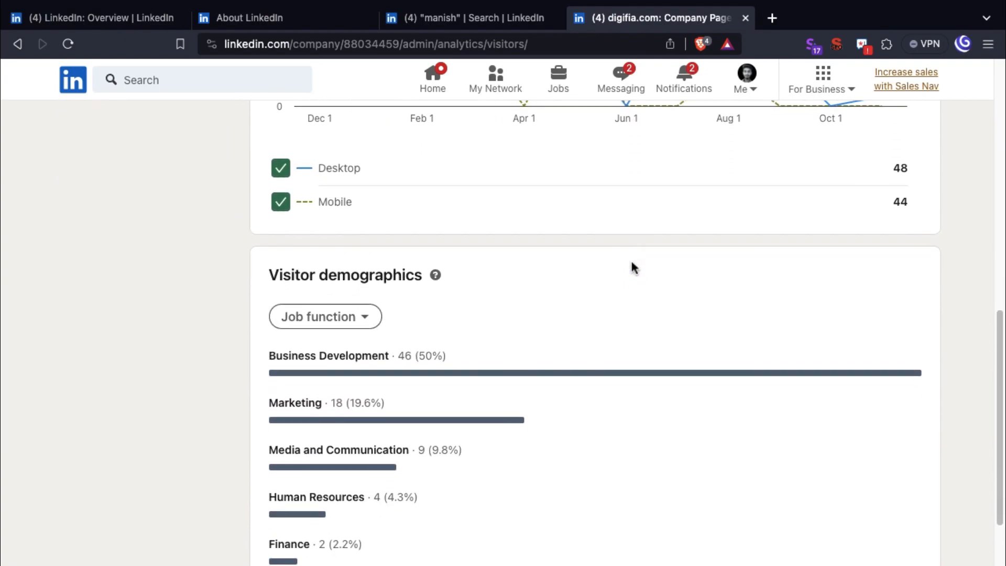
{"action": "scroll", "scroll_direction": "down", "scroll_amount": 3}
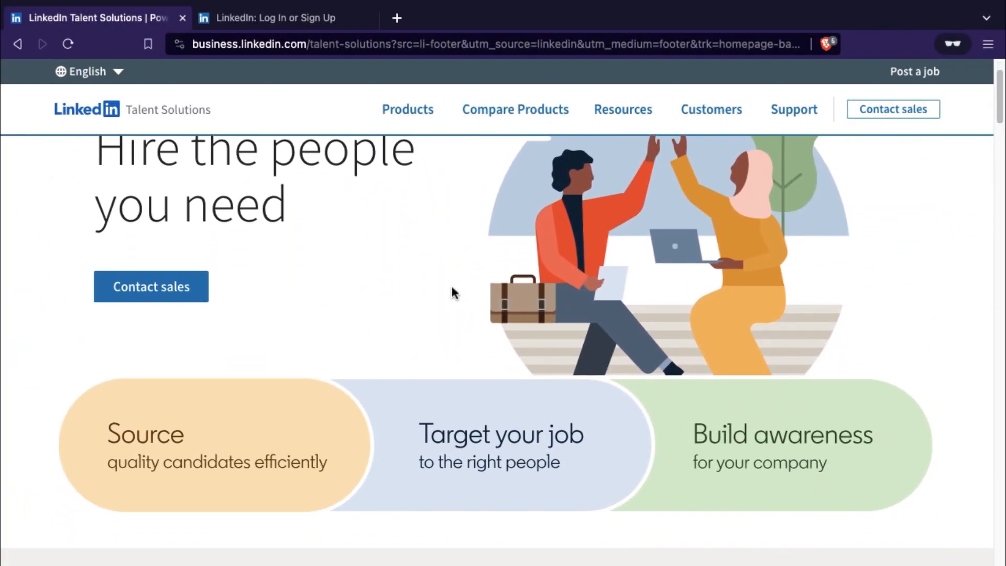
Step: Read down the Talent Solutions products from LinkedIn Recruiter to LinkedIn Jobs
{"action": "scroll", "scroll_direction": "down", "scroll_amount": 3}
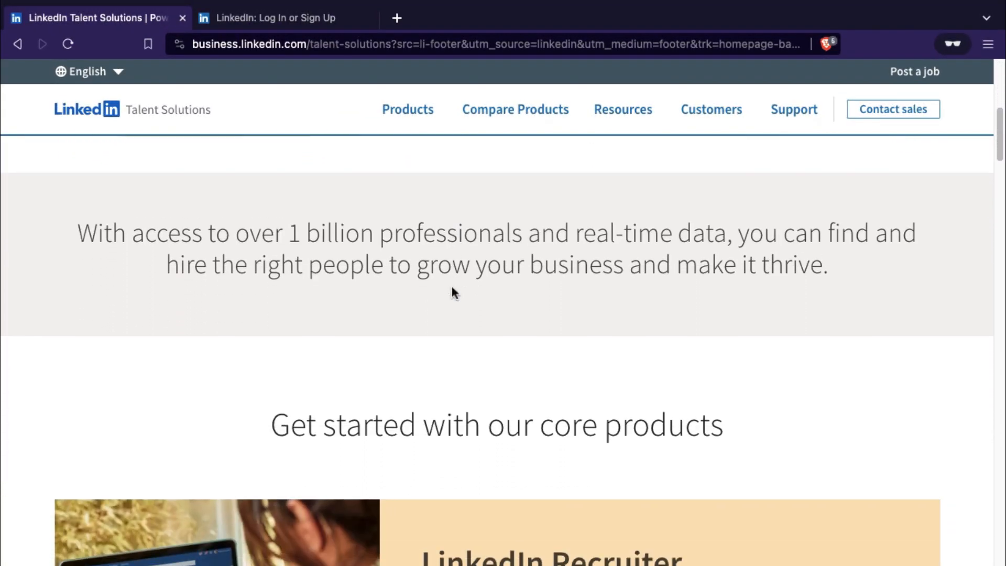
{"action": "scroll", "scroll_direction": "down", "scroll_amount": 3}
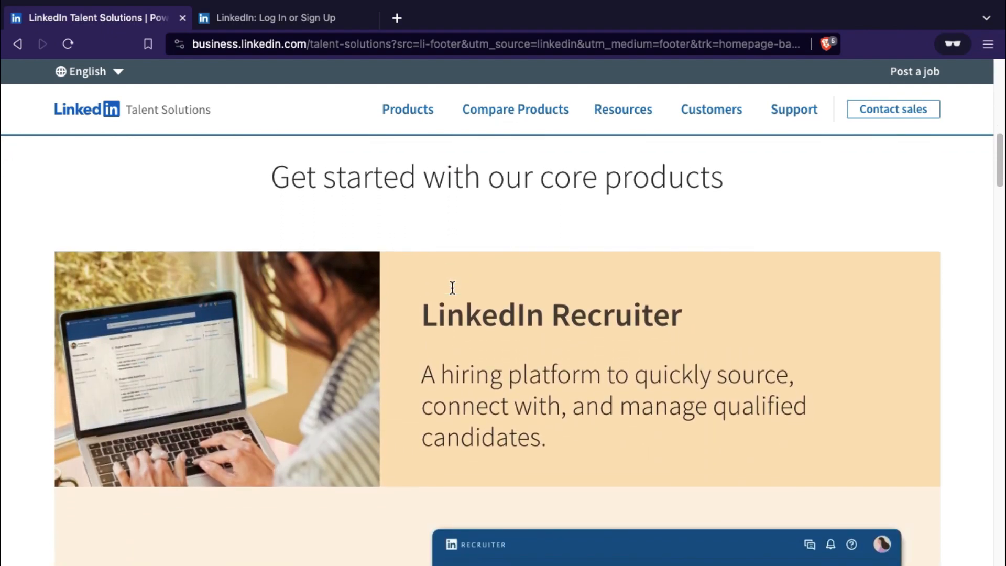
{"action": "scroll", "scroll_direction": "down", "scroll_amount": 3}
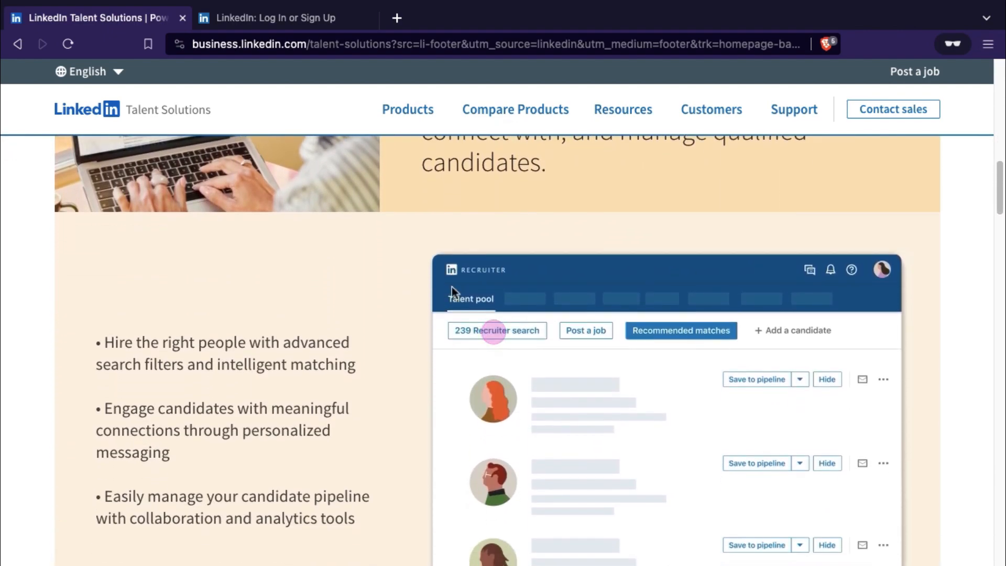
{"action": "scroll", "scroll_direction": "down", "scroll_amount": 3}
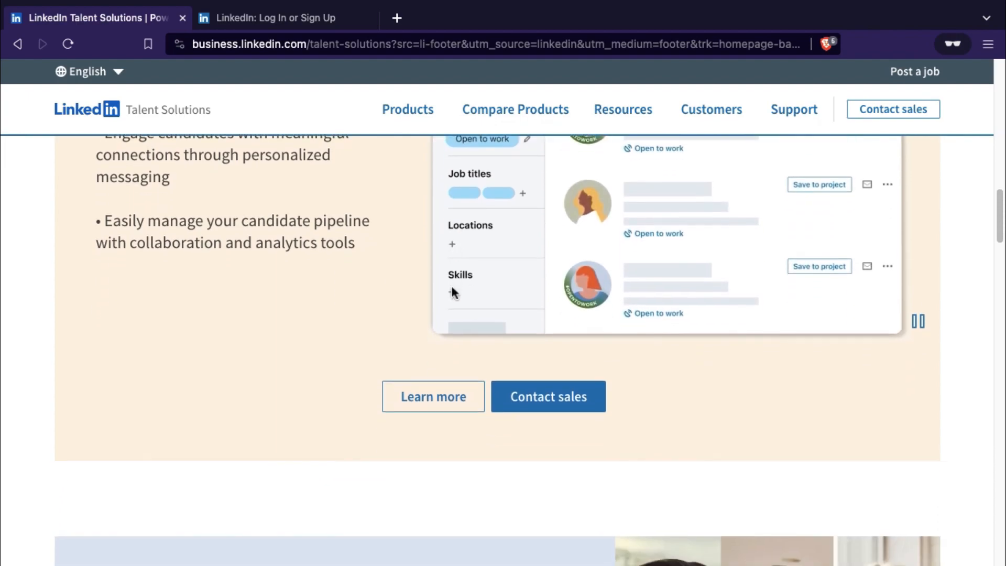
{"action": "scroll", "scroll_direction": "down", "scroll_amount": 3}
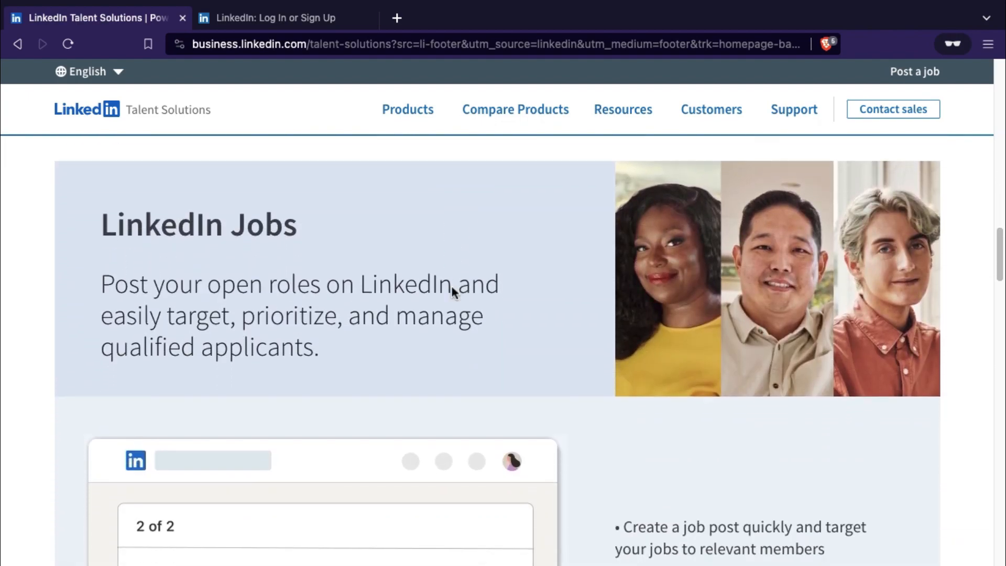
{"action": "scroll", "scroll_direction": "down", "scroll_amount": 3}
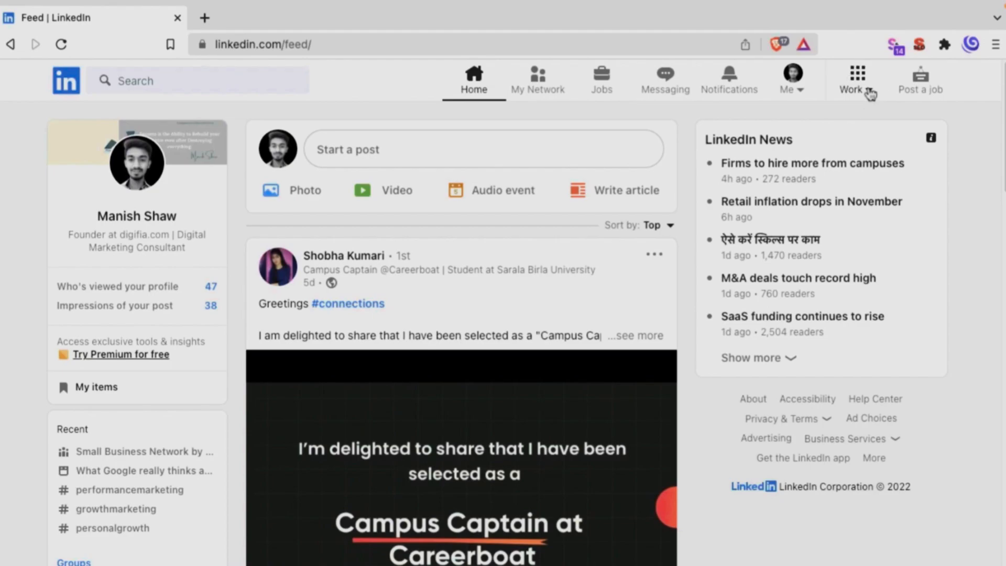
Step: Reach the Create a LinkedIn Page screen from the Work menu's business tools
{"action": "left_click", "coordinate": [855, 80]}
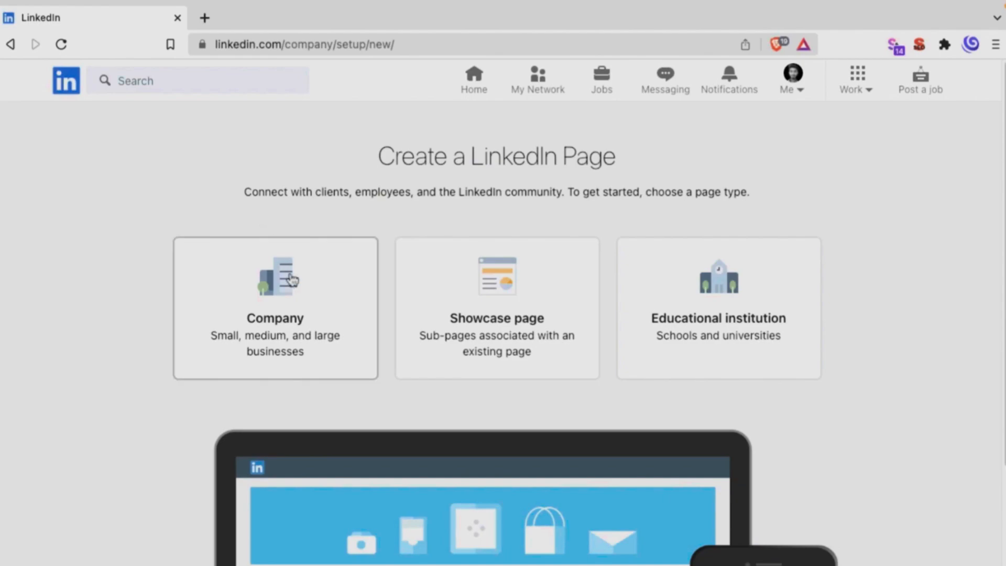
{"action": "mouse_move", "coordinate": [554, 311]}
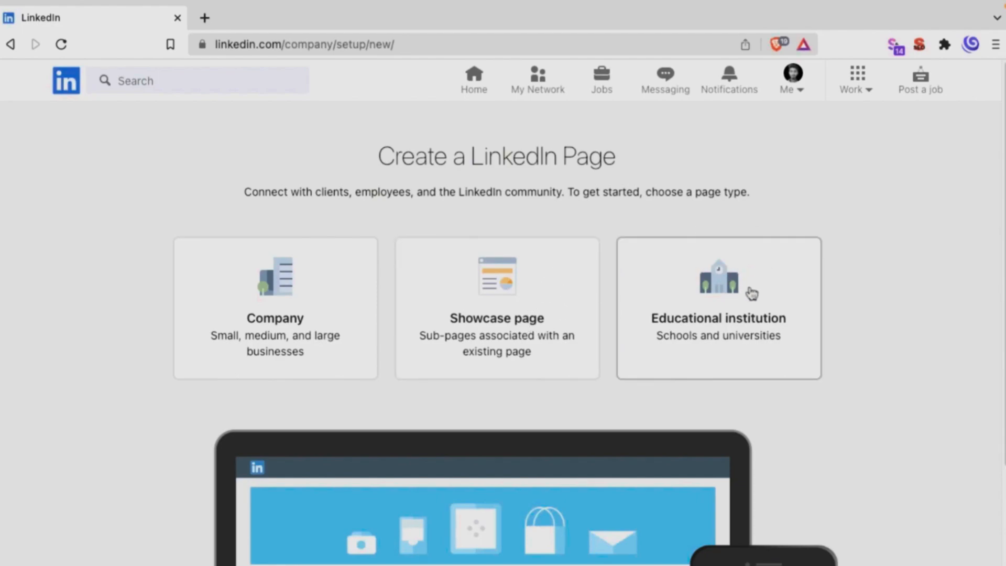
{"action": "mouse_move", "coordinate": [769, 281]}
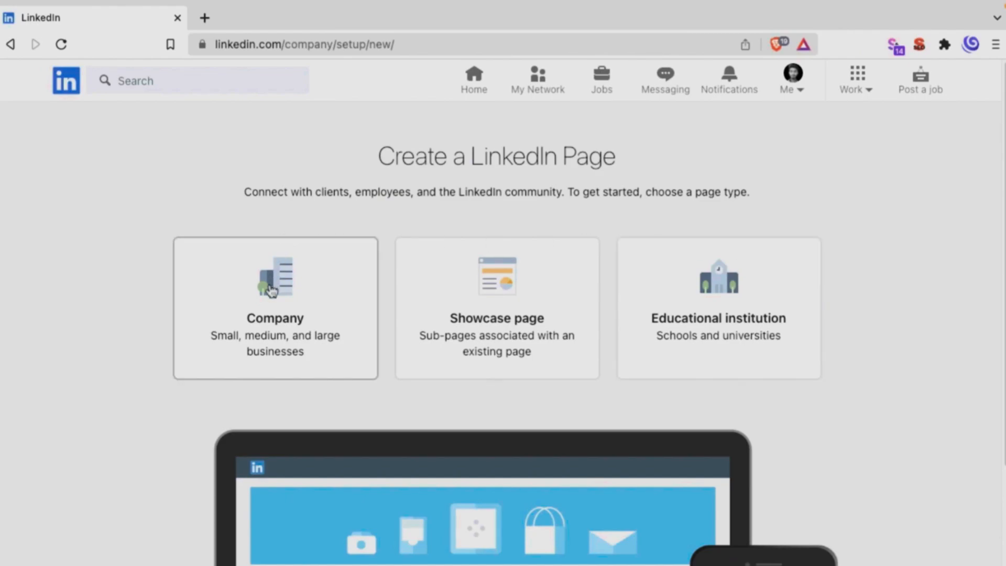
{"action": "mouse_move", "coordinate": [290, 286]}
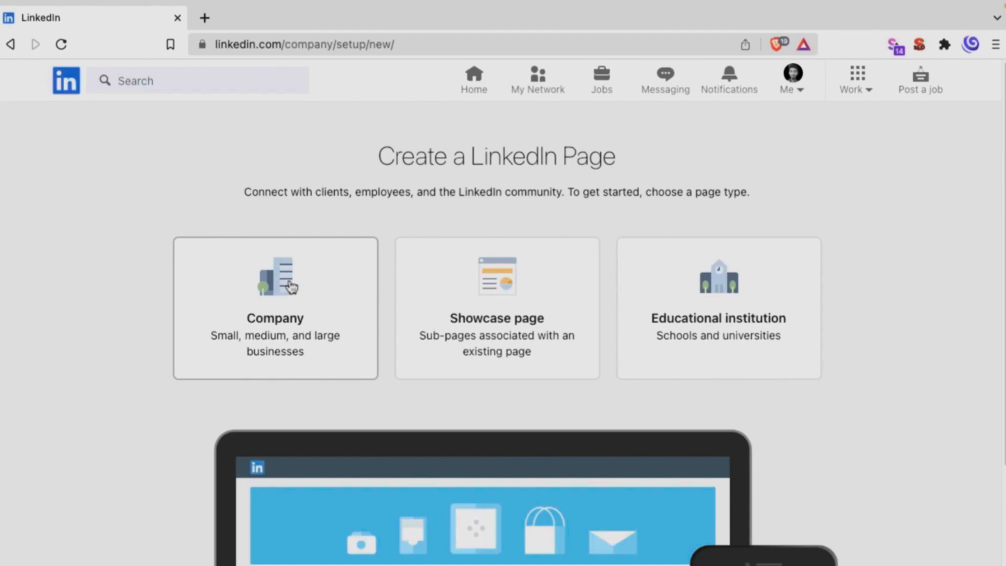
{"action": "left_click", "coordinate": [274, 308]}
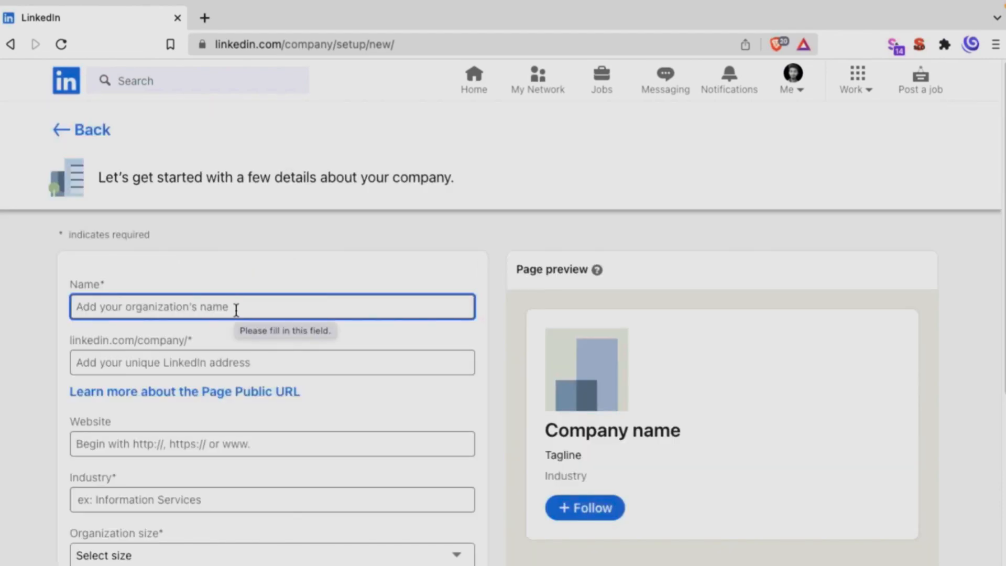
{"action": "type", "text": "digifia.com"}
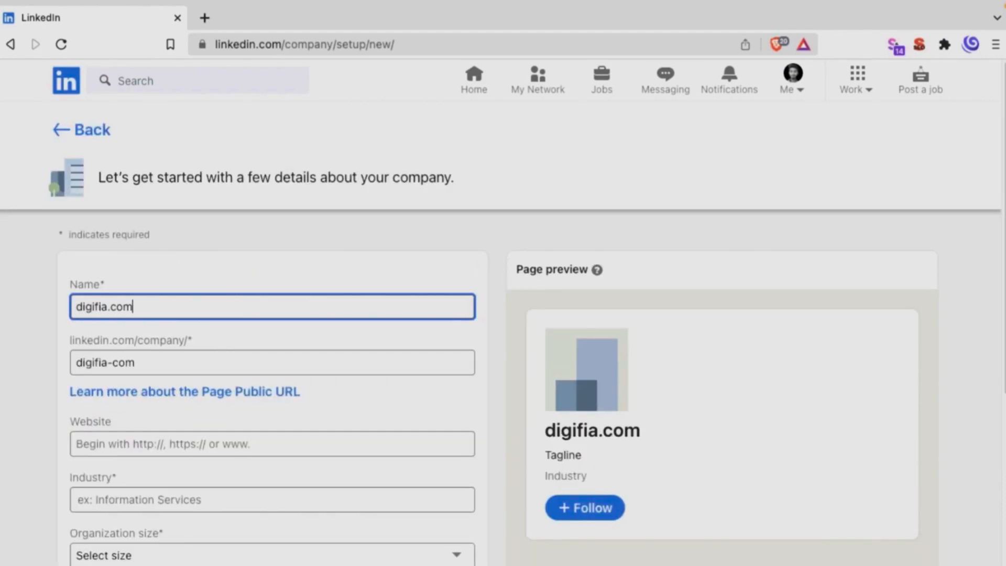
{"action": "scroll", "scroll_direction": "down", "scroll_amount": 3}
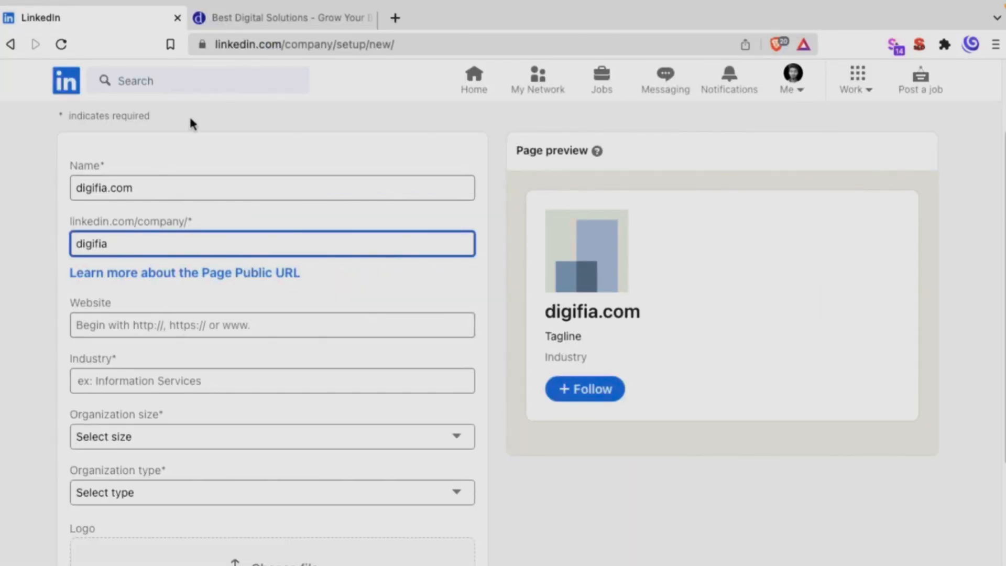
{"action": "type", "text": "https://digifia.com/"}
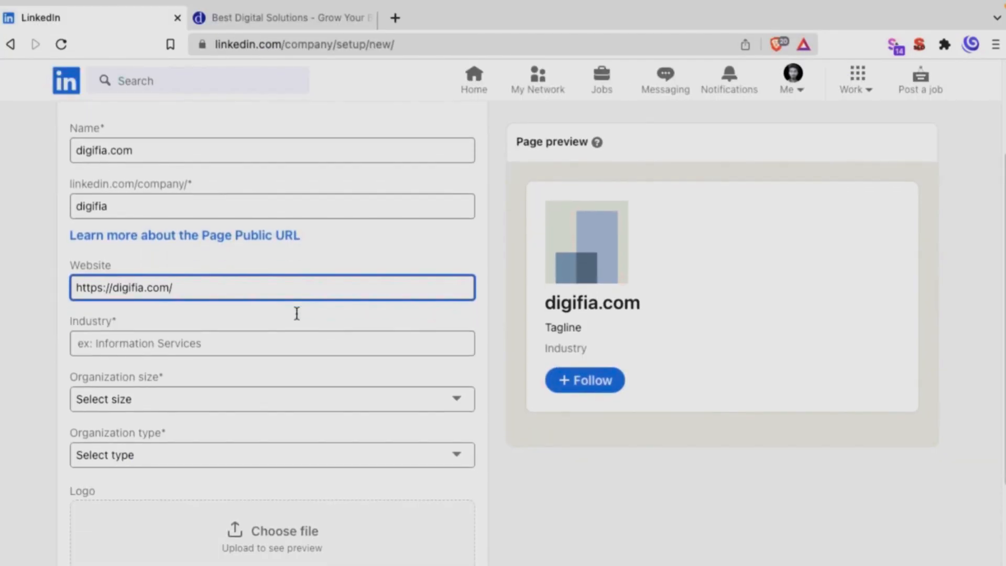
{"action": "type", "text": "m"}
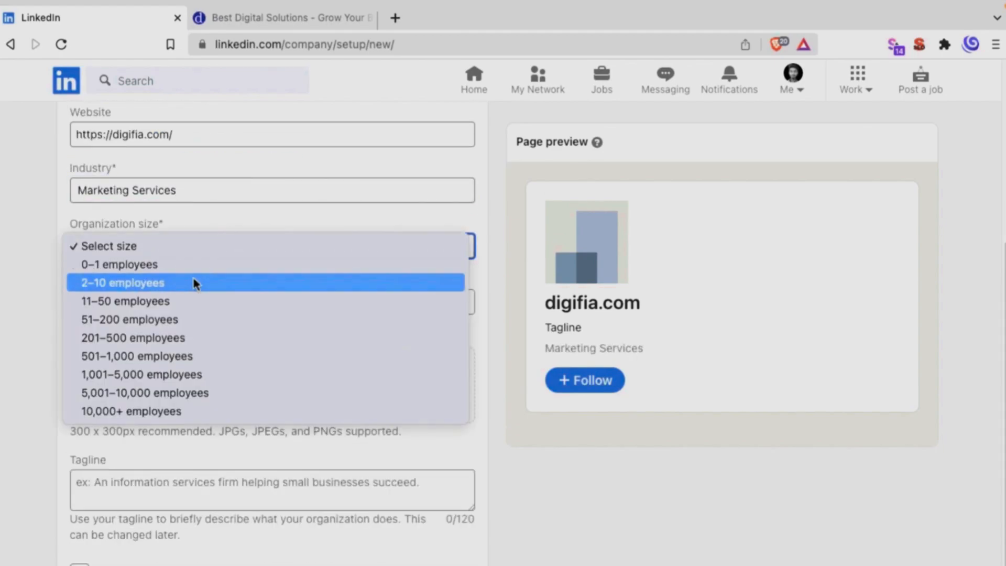
Step: Set size 2–10 employees, type Privately held, logo and tagline 'Go & Grow Online', then create the page
{"action": "left_click", "coordinate": [122, 283]}
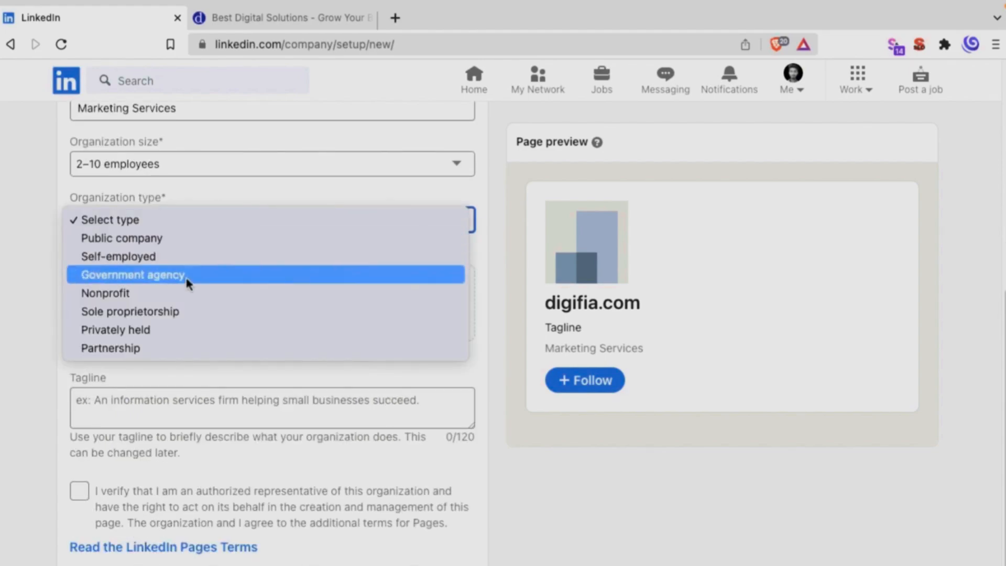
{"action": "left_click", "coordinate": [115, 329]}
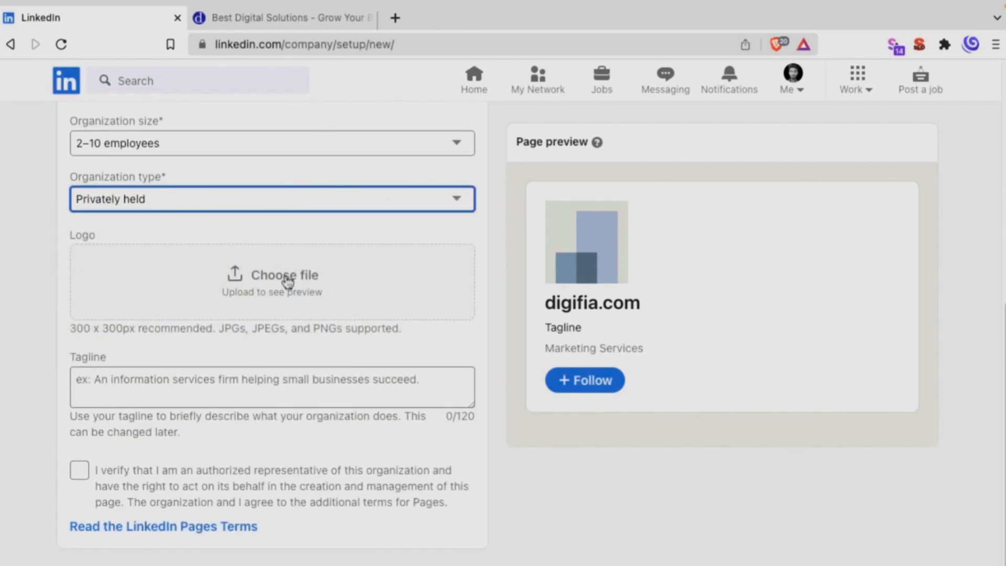
{"action": "left_click", "coordinate": [272, 275]}
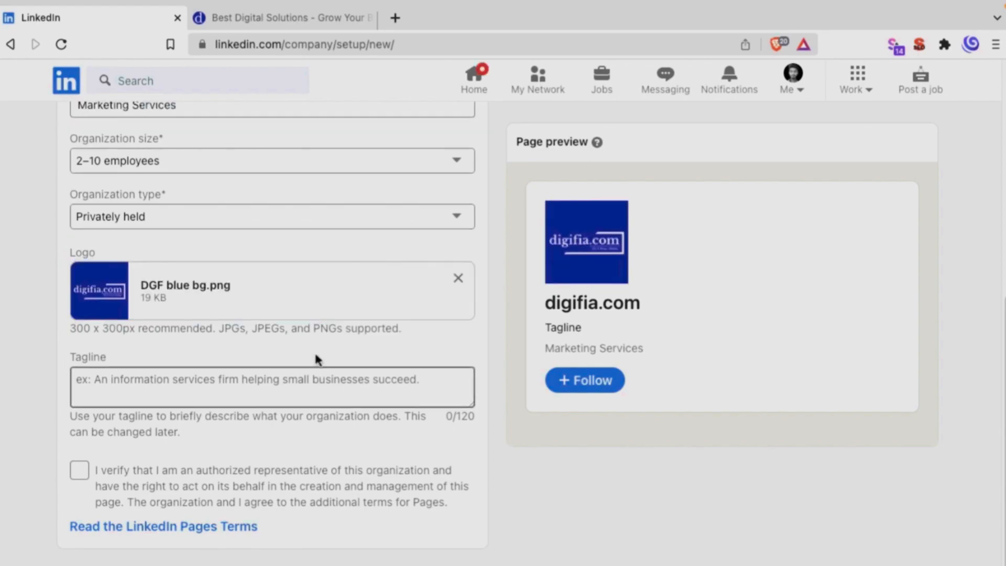
{"action": "left_click", "coordinate": [272, 386]}
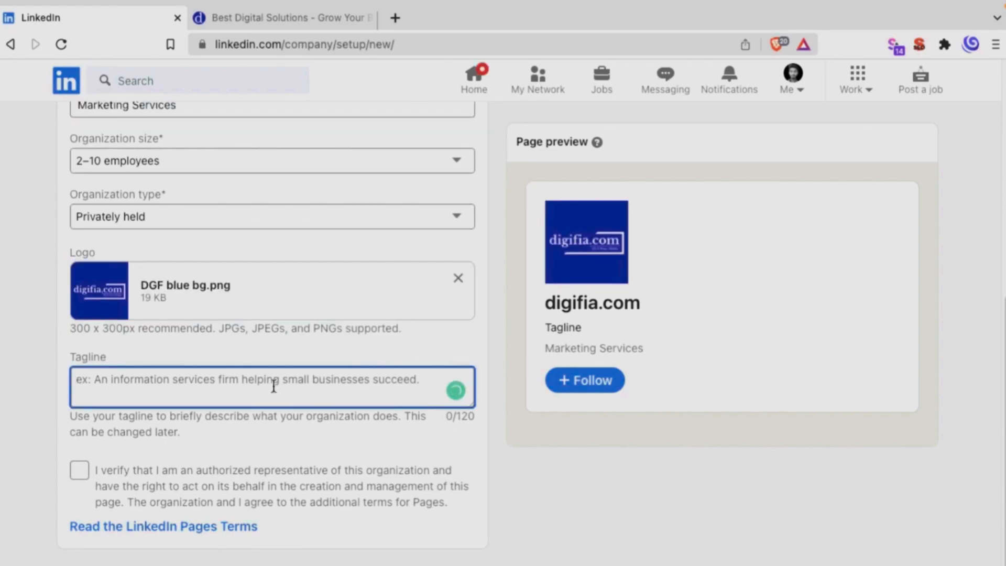
{"action": "type", "text": "Go & Grow Online"}
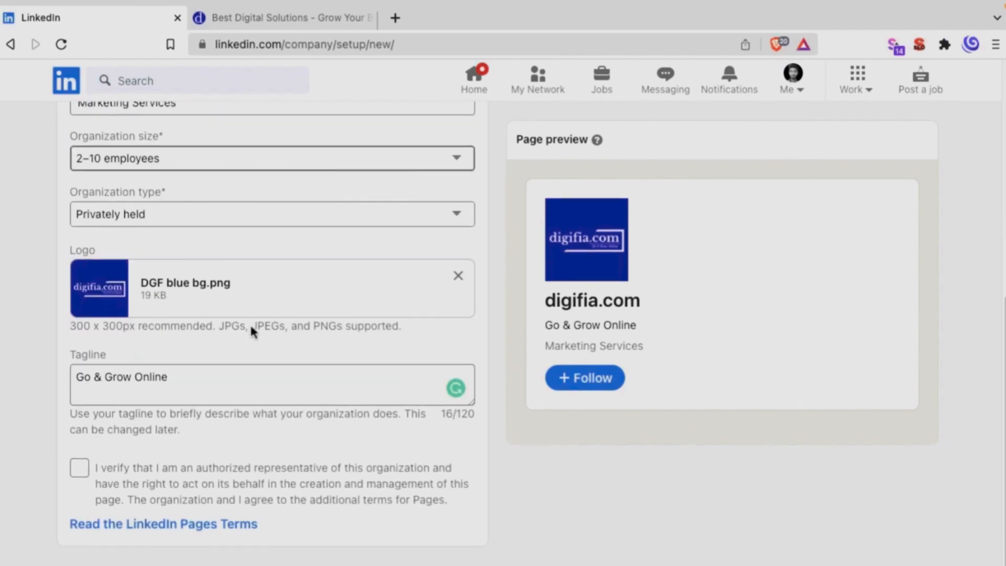
{"action": "left_click", "coordinate": [79, 471]}
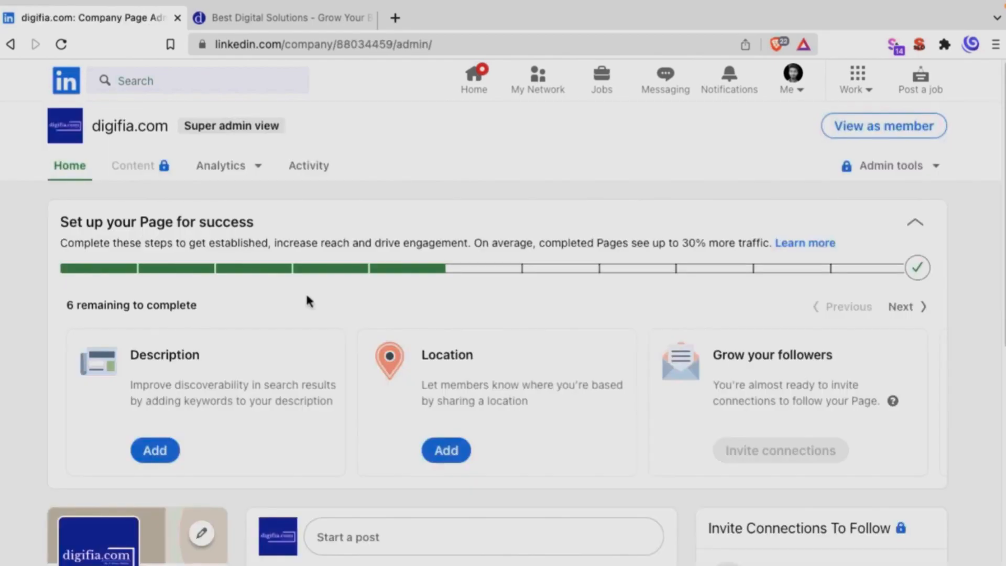
{"action": "mouse_move", "coordinate": [326, 323]}
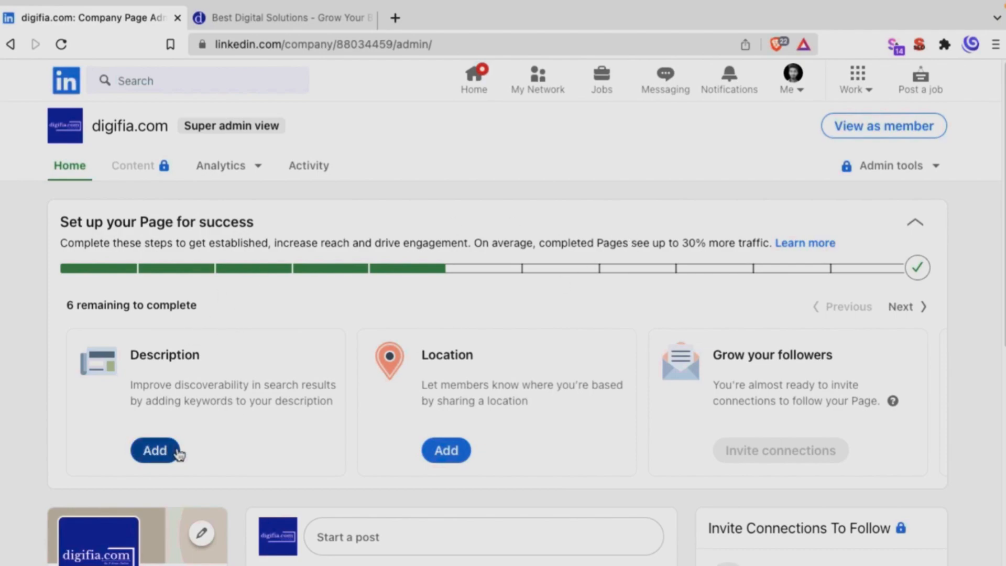
{"action": "mouse_move", "coordinate": [507, 423]}
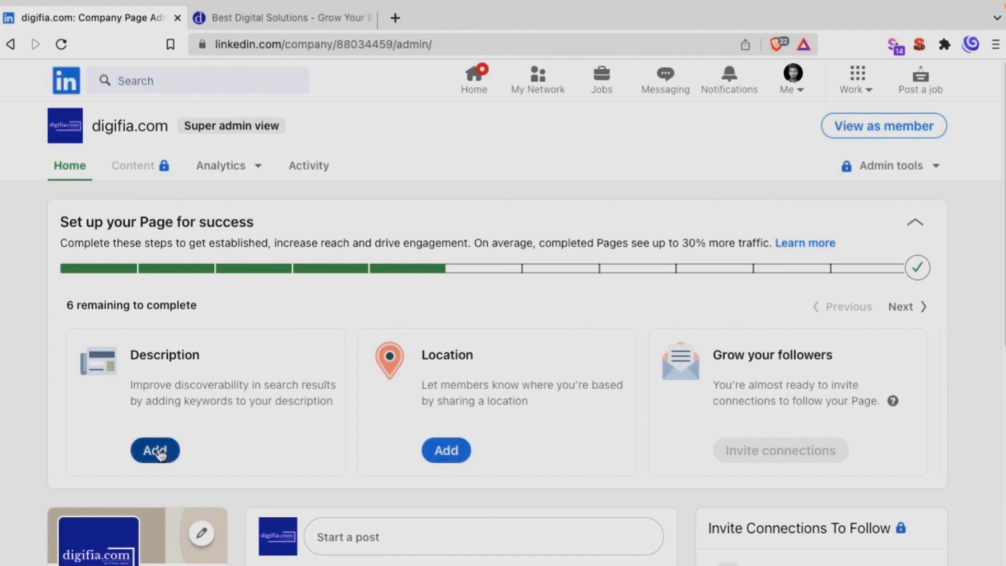
Step: Start adding a description from the Set up your Page for success card
{"action": "left_click", "coordinate": [155, 450]}
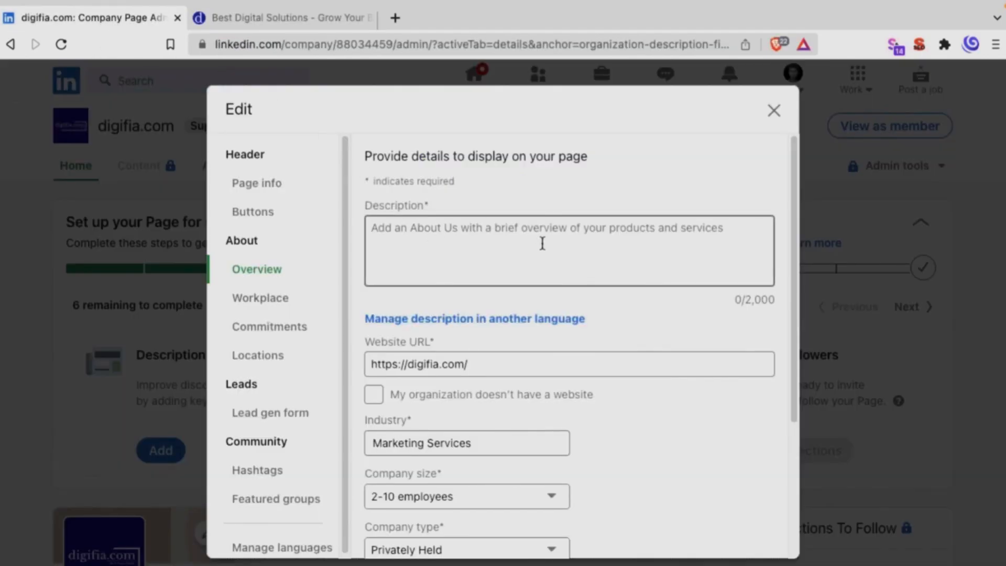
Step: Enter the description 'A Digital Marketing Company helping businesses go and grow online...' and save it
{"action": "type", "text": "A Digital Marketing Company helping businesses go and grow online with reliable, affordable and systematic digital solutions."}
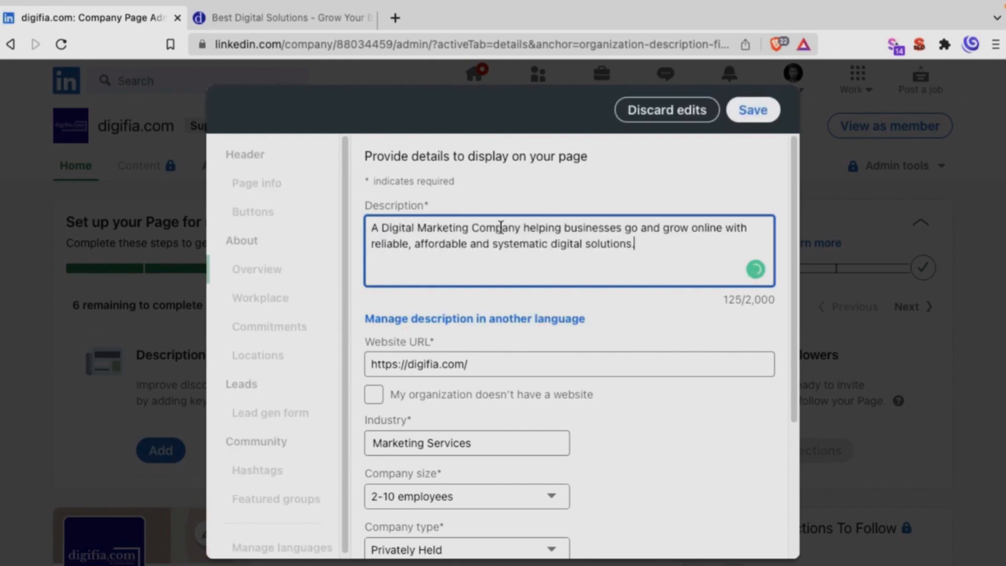
{"action": "scroll", "scroll_direction": "down", "scroll_amount": 3}
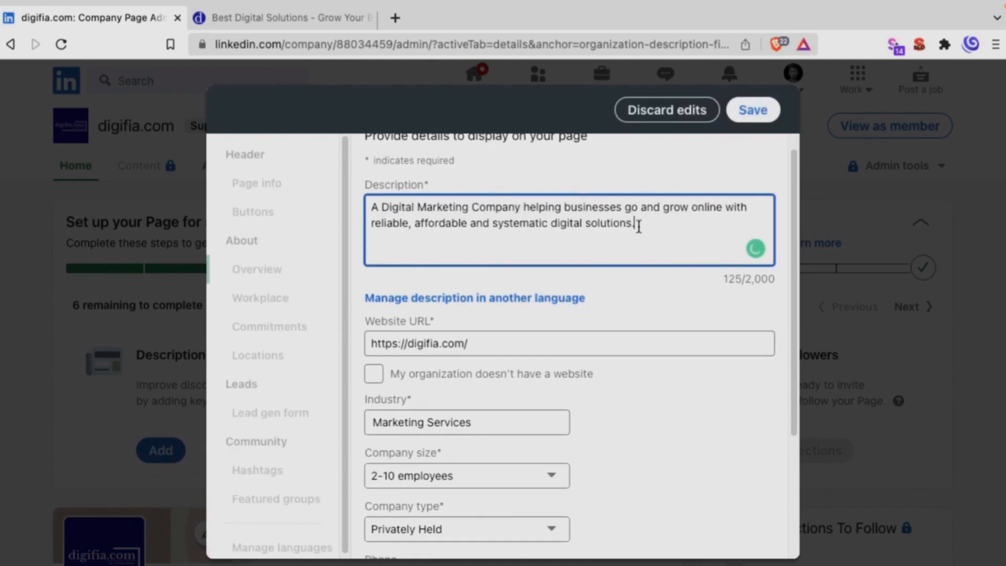
{"action": "scroll", "scroll_direction": "down", "scroll_amount": 3}
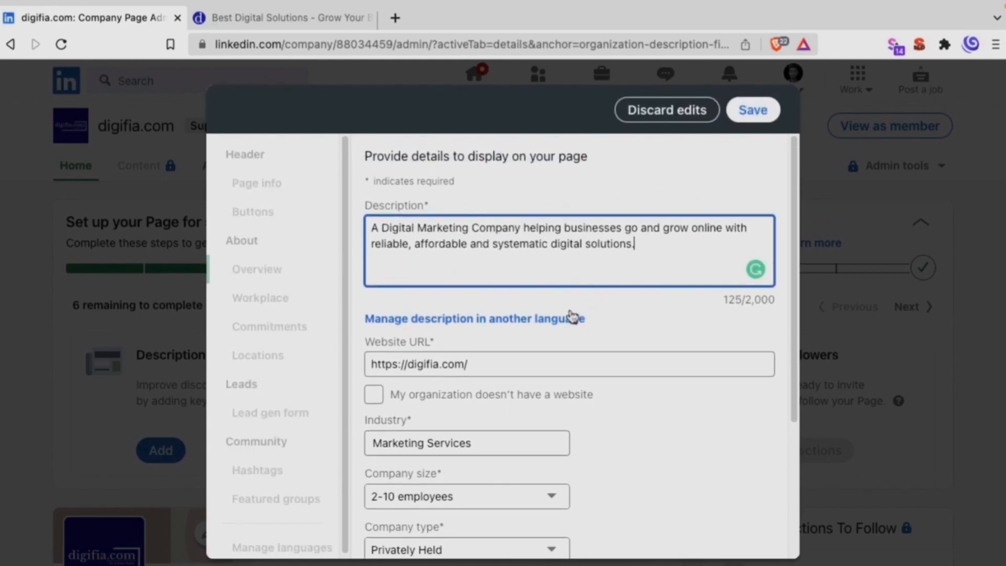
{"action": "scroll", "scroll_direction": "down", "scroll_amount": 3}
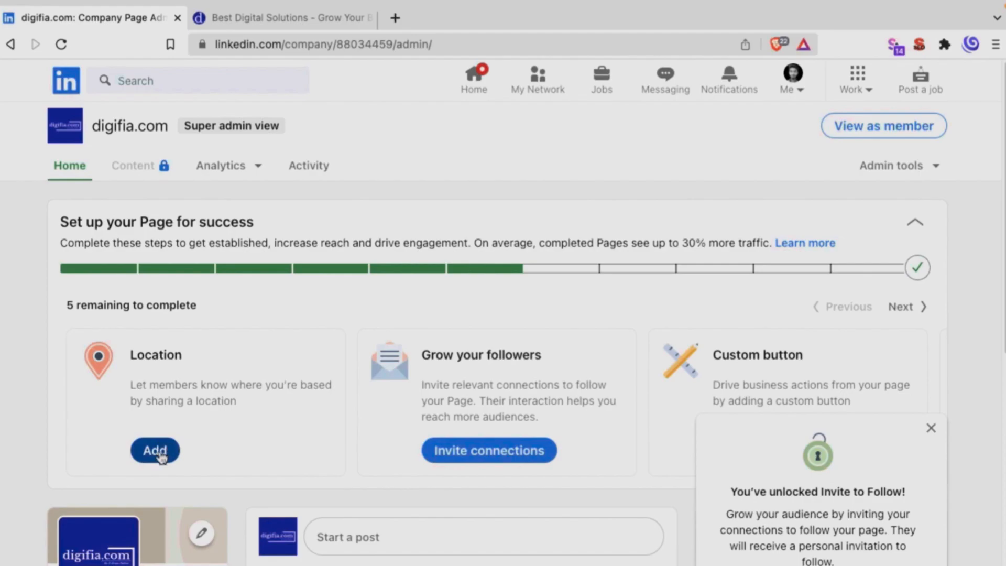
Step: Save a headquarters location in Kolkata, West Bengal, India, ZIP 743126, with no street address
{"action": "left_click", "coordinate": [154, 450]}
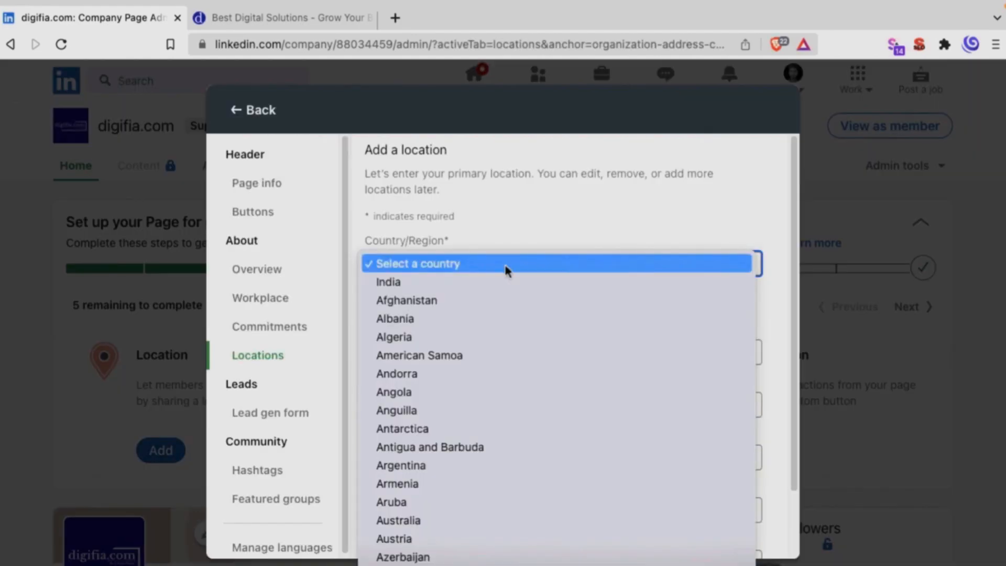
{"action": "left_click", "coordinate": [387, 282]}
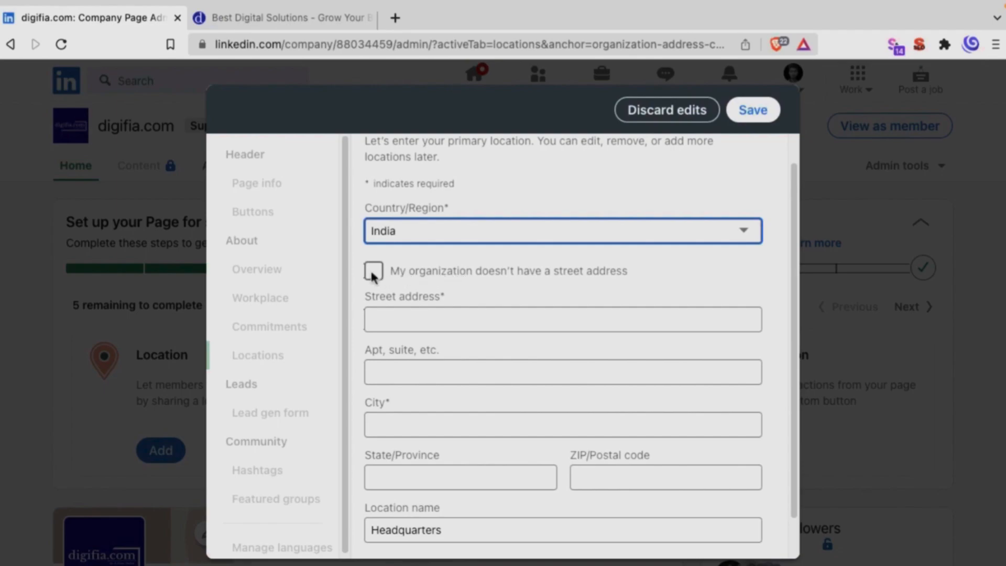
{"action": "left_click", "coordinate": [372, 271]}
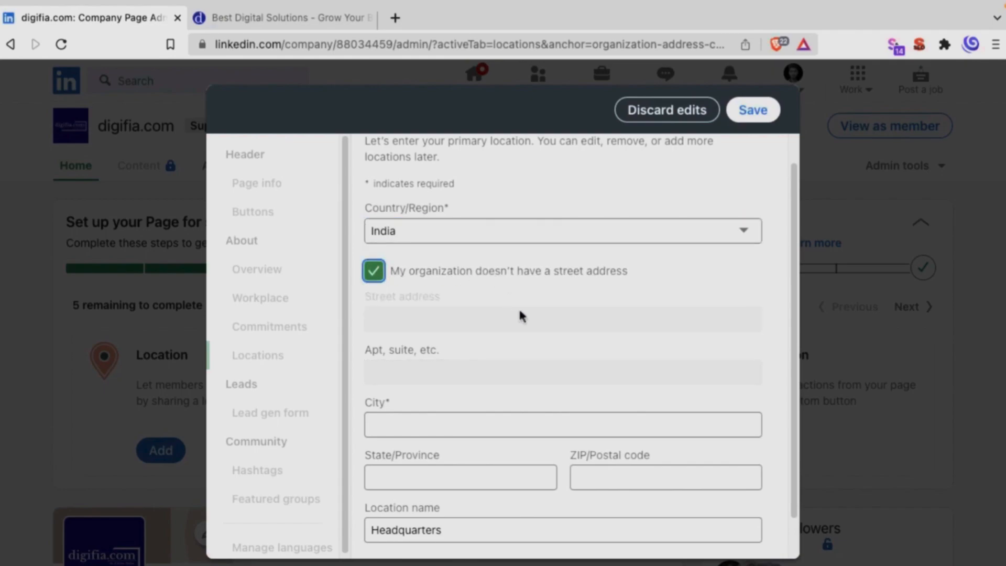
{"action": "type", "text": "Kolka"}
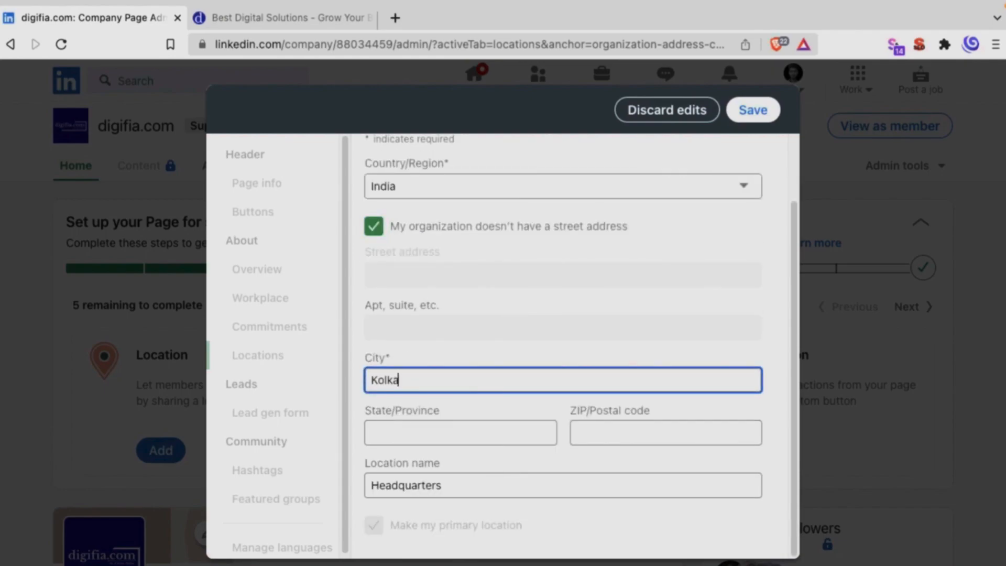
{"action": "type", "text": "West Bengal"}
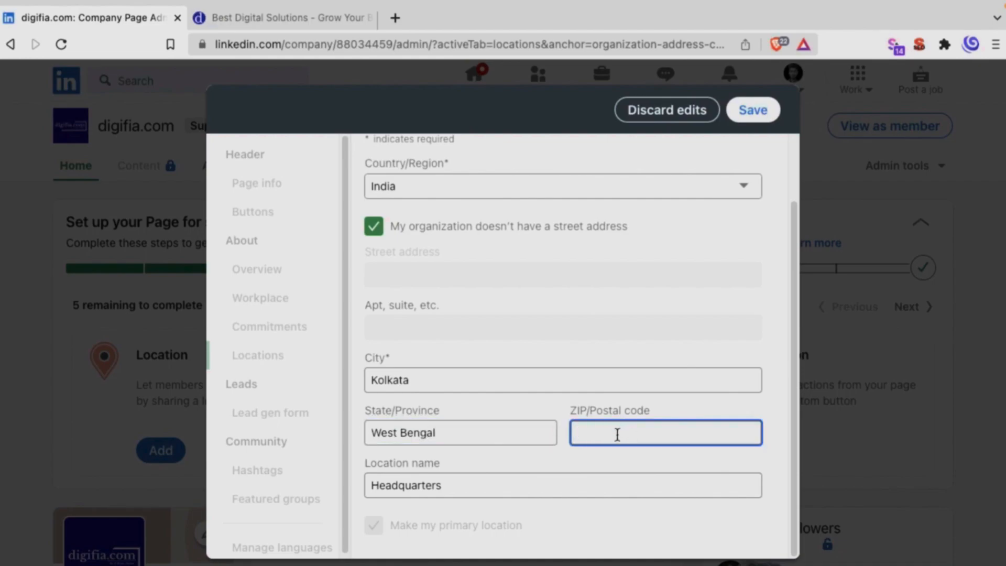
{"action": "type", "text": "743126"}
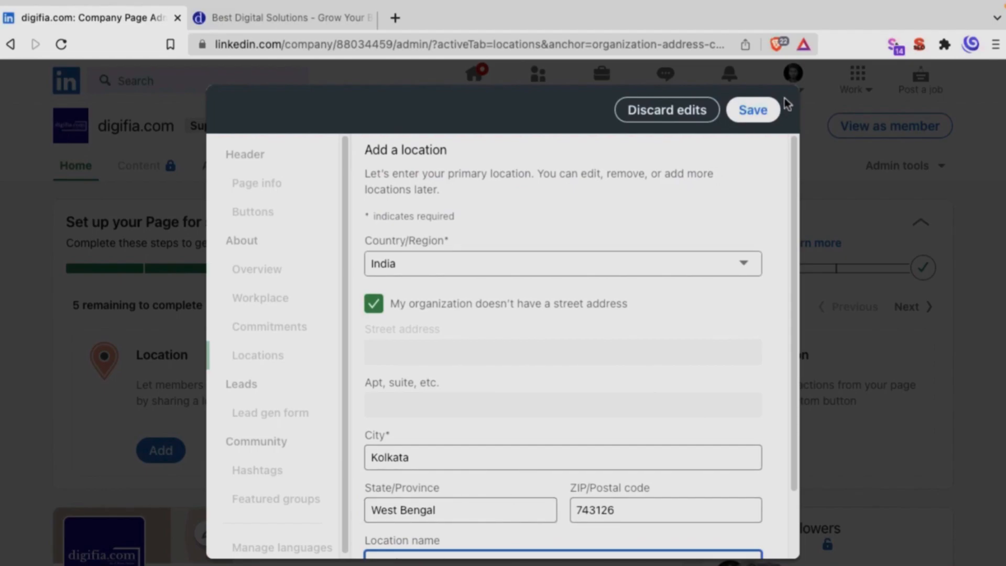
{"action": "left_click", "coordinate": [752, 110]}
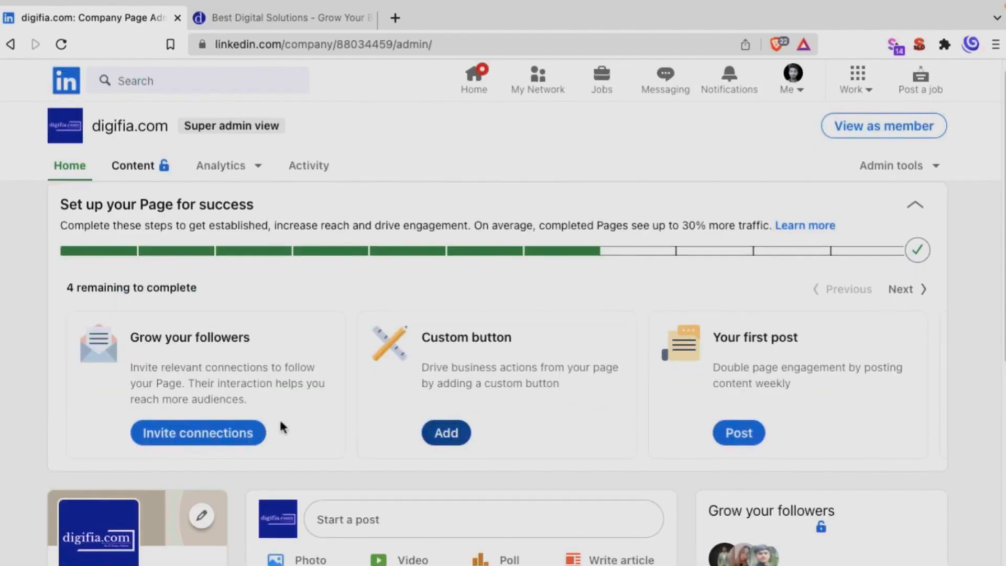
Step: Start the page's first post and attach the DIGITAL logo image
{"action": "scroll", "scroll_direction": "down", "scroll_amount": 3}
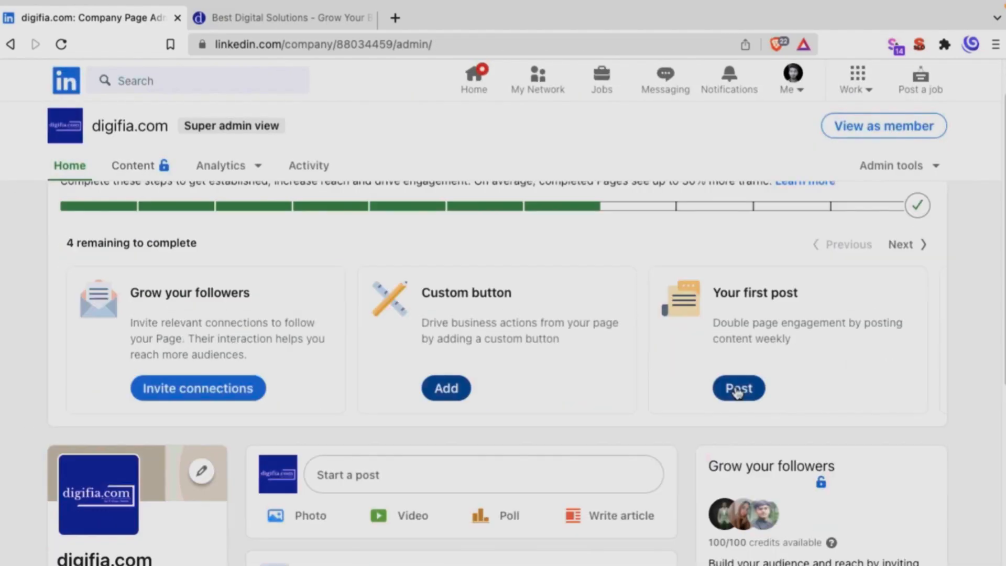
{"action": "left_click", "coordinate": [737, 388]}
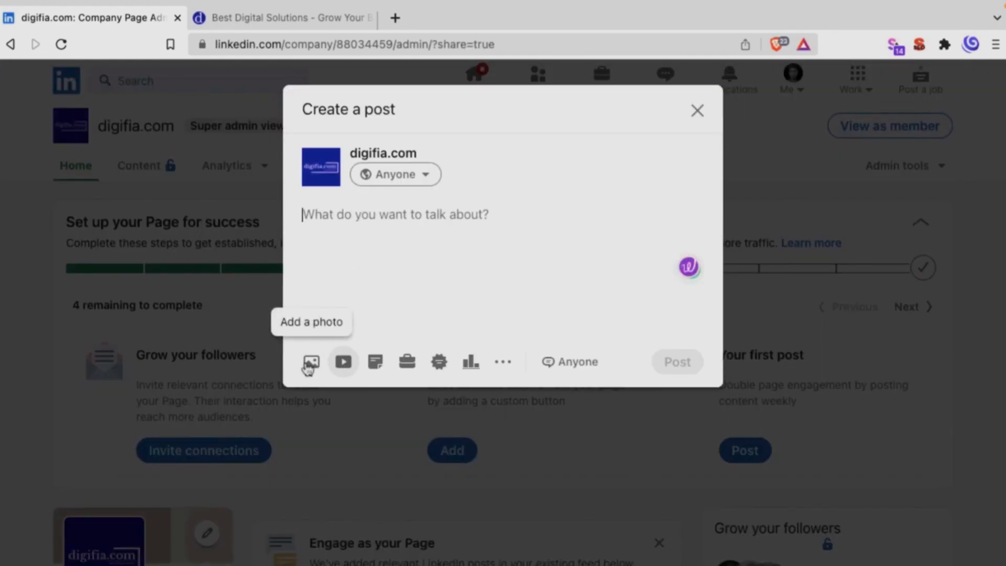
{"action": "left_click", "coordinate": [310, 361]}
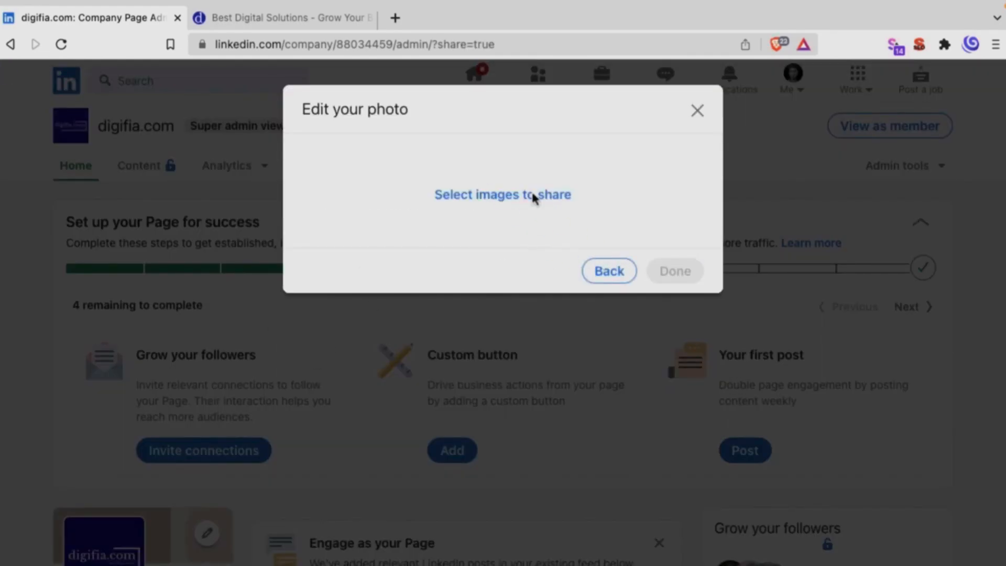
{"action": "left_click", "coordinate": [503, 194]}
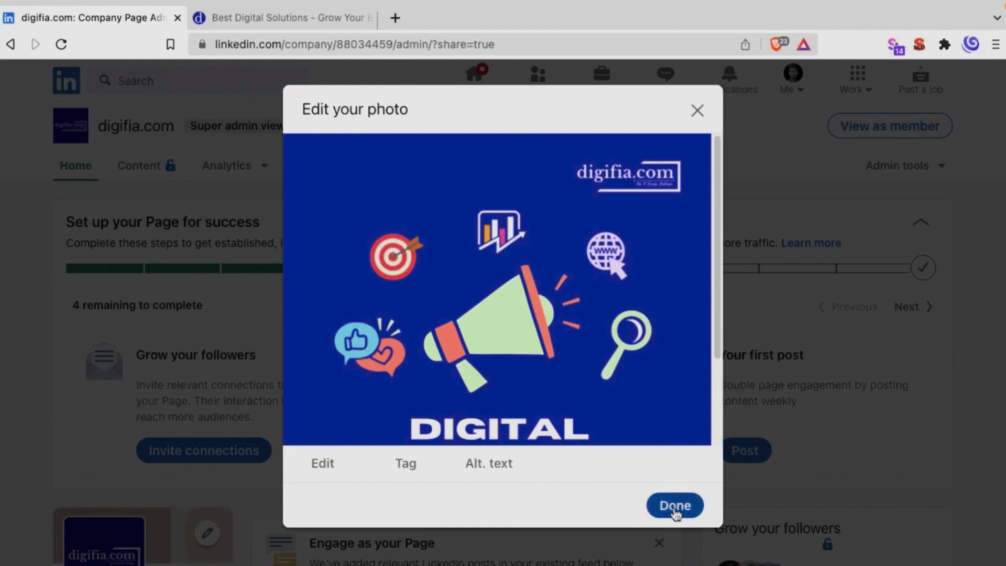
{"action": "left_click", "coordinate": [674, 505]}
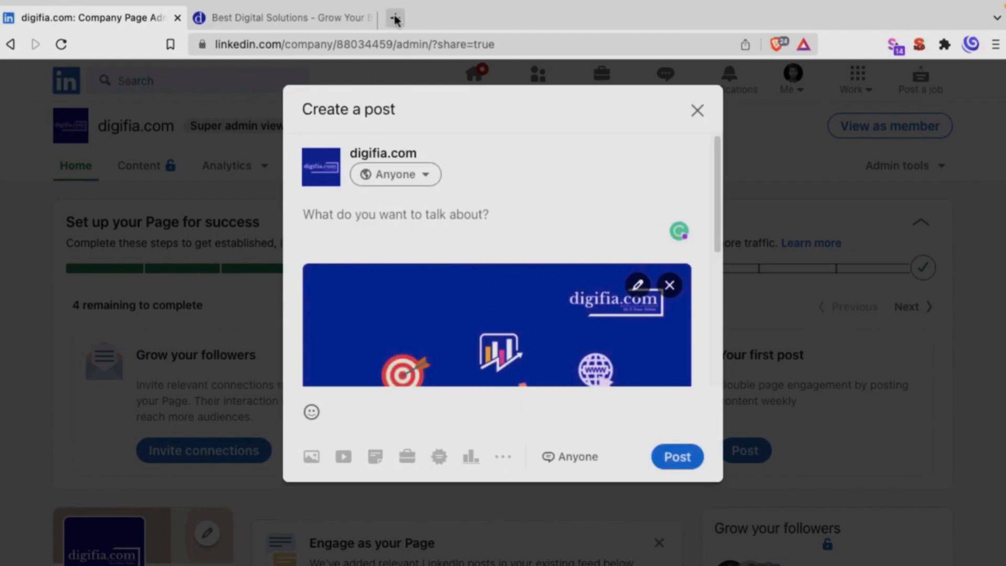
Step: Add #digitalmarketing #digifia to the post, publish it and skip sharing on the personal profile
{"action": "left_click", "coordinate": [395, 214]}
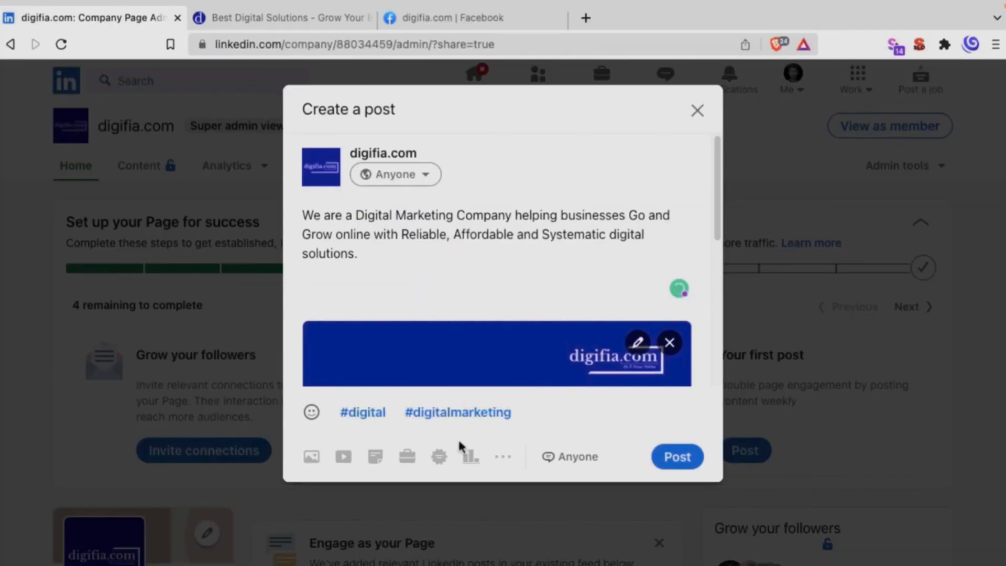
{"action": "type", "text": "#digitalmarketing #"}
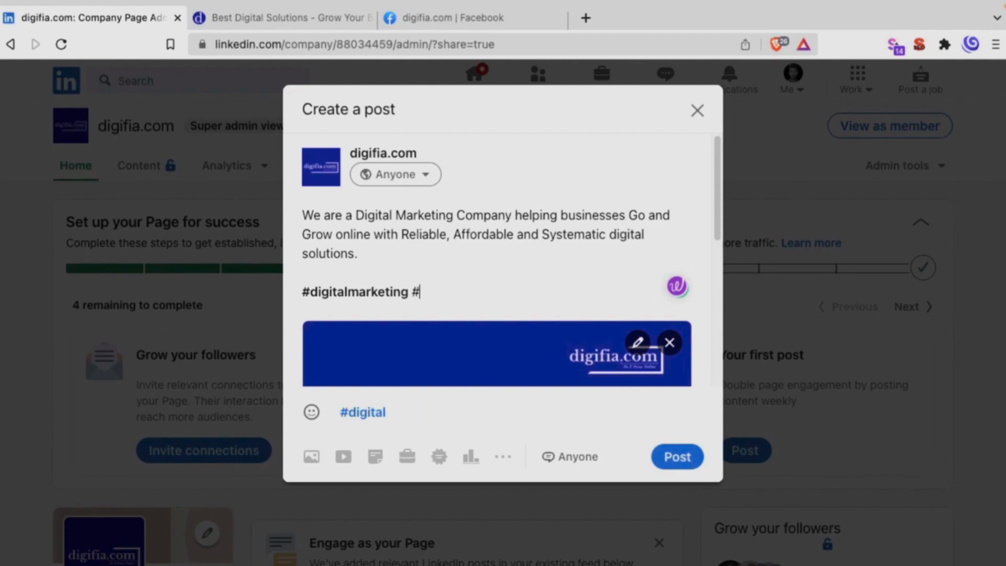
{"action": "type", "text": "digifia"}
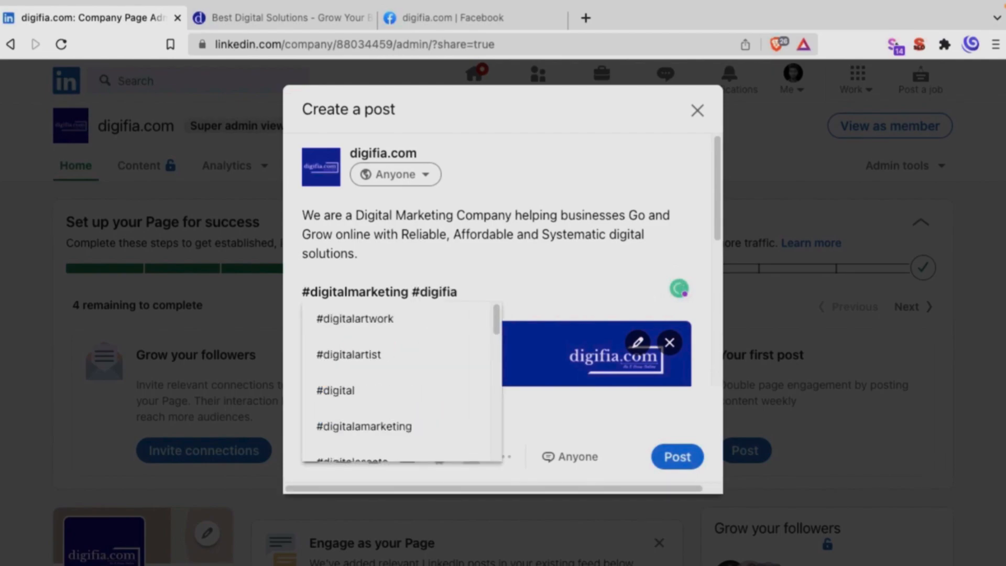
{"action": "left_click", "coordinate": [335, 389]}
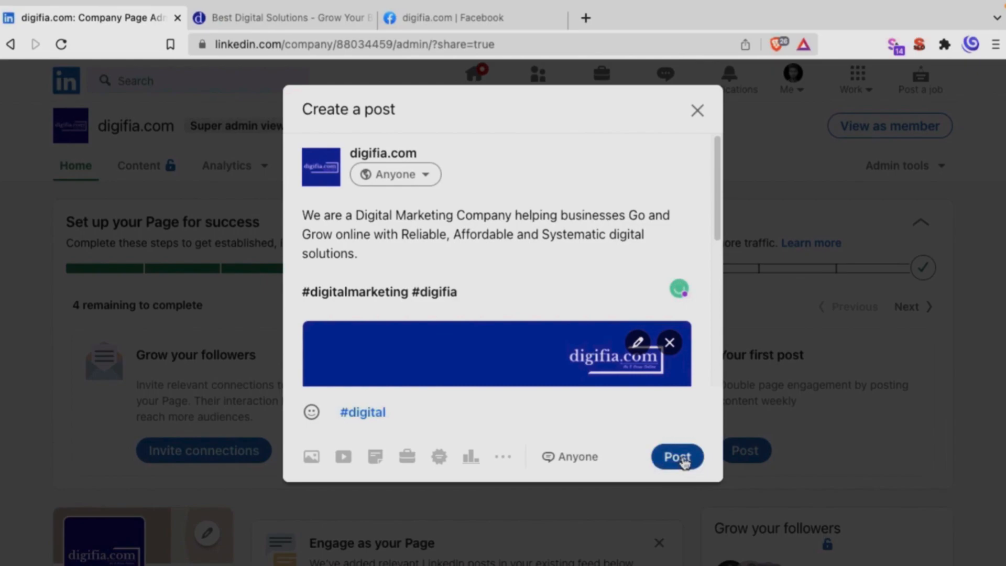
{"action": "left_click", "coordinate": [676, 456]}
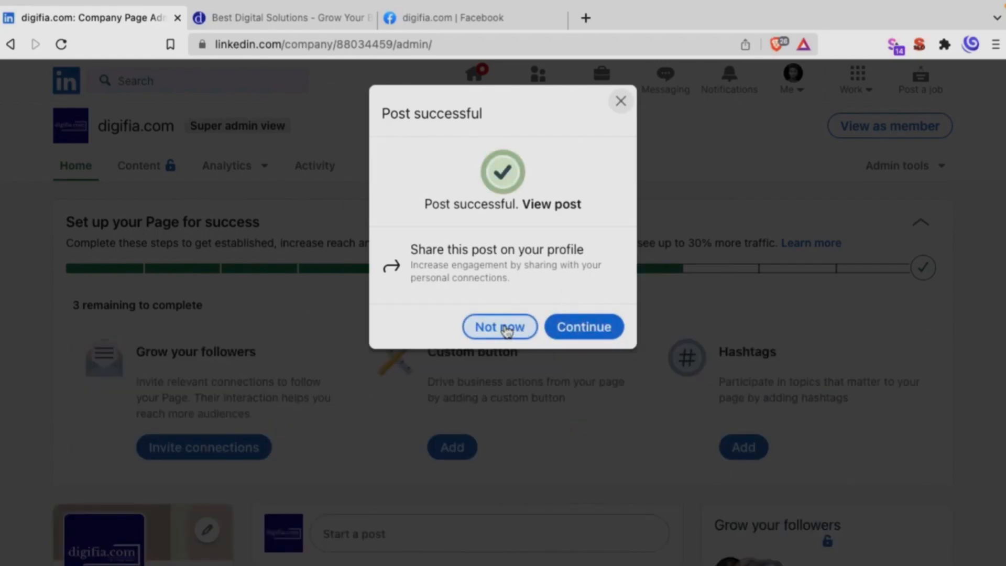
{"action": "left_click", "coordinate": [499, 326]}
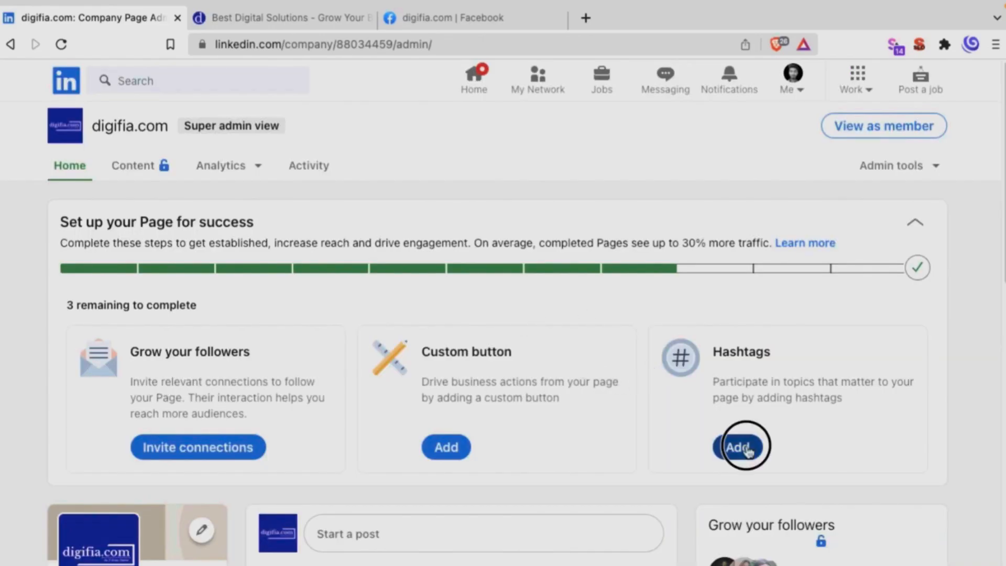
Step: Save #digifia, #digitalmarketing and #growbusinessonline as the page's followed hashtags
{"action": "left_click", "coordinate": [741, 447]}
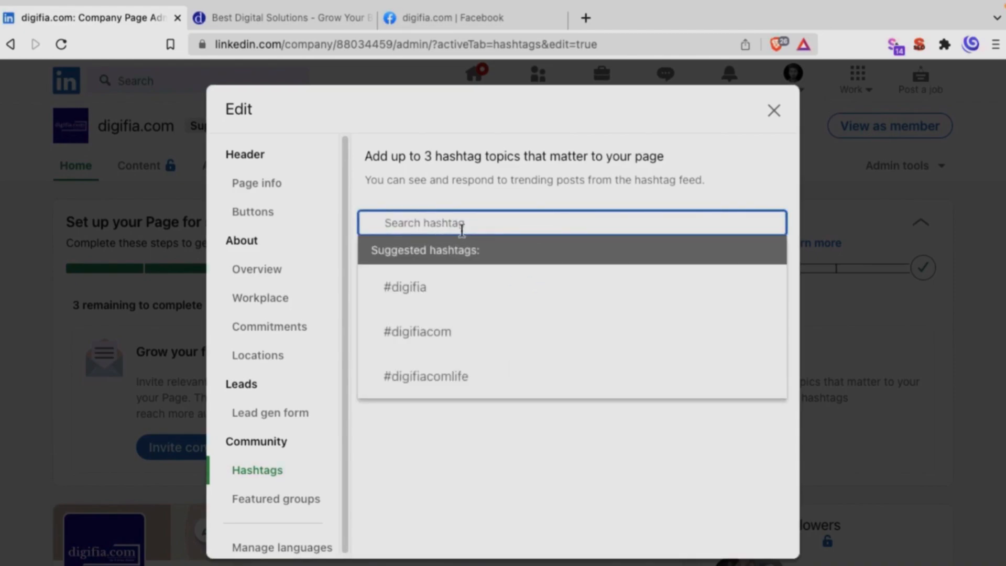
{"action": "left_click", "coordinate": [405, 286]}
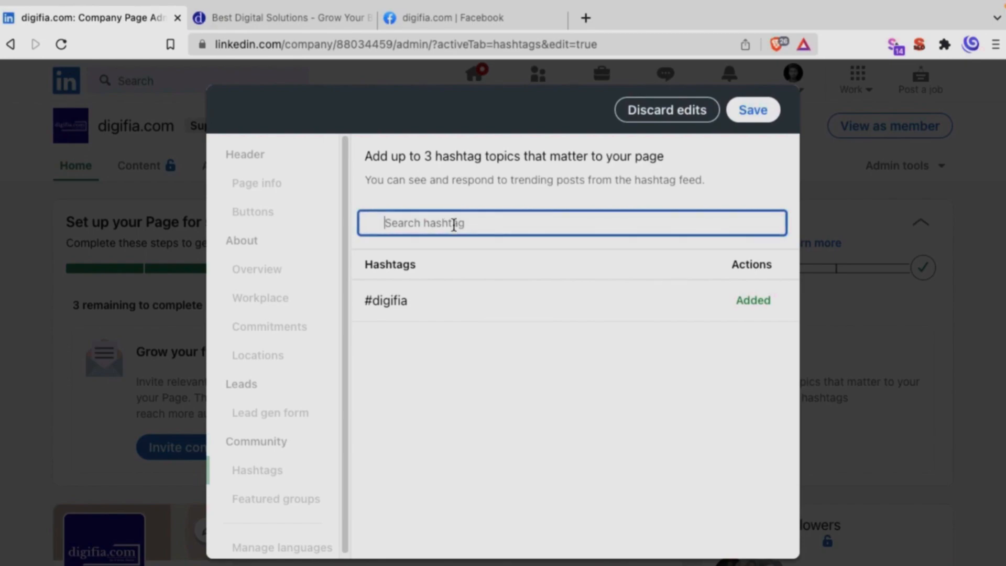
{"action": "type", "text": "digia"}
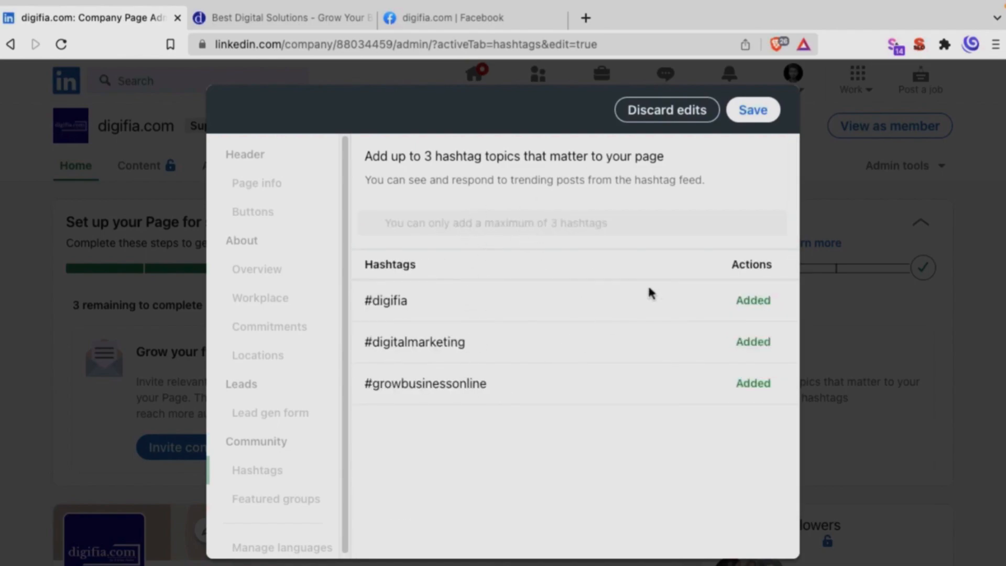
{"action": "mouse_move", "coordinate": [635, 334]}
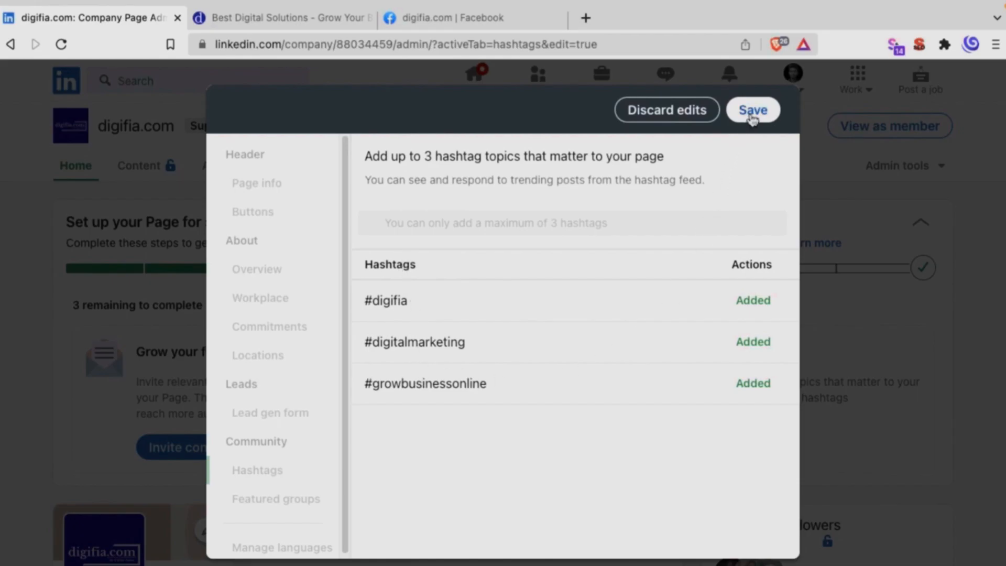
{"action": "left_click", "coordinate": [751, 110]}
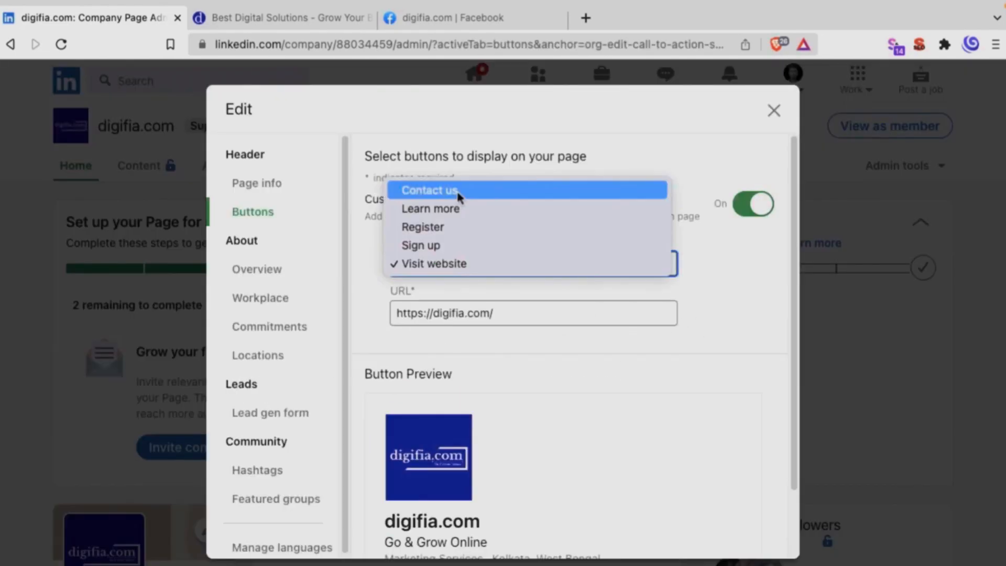
{"action": "left_click", "coordinate": [428, 189]}
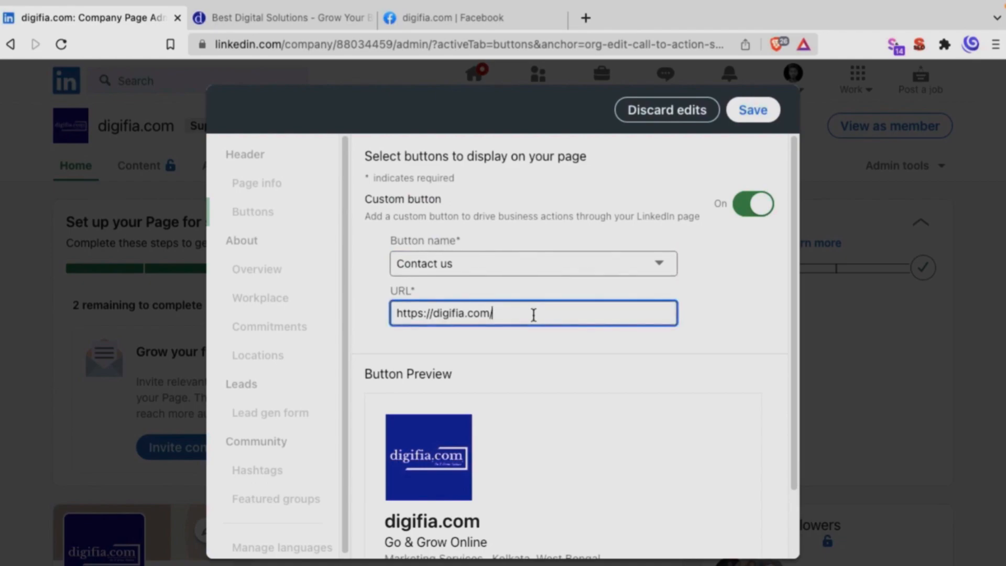
{"action": "type", "text": "/get-quote"}
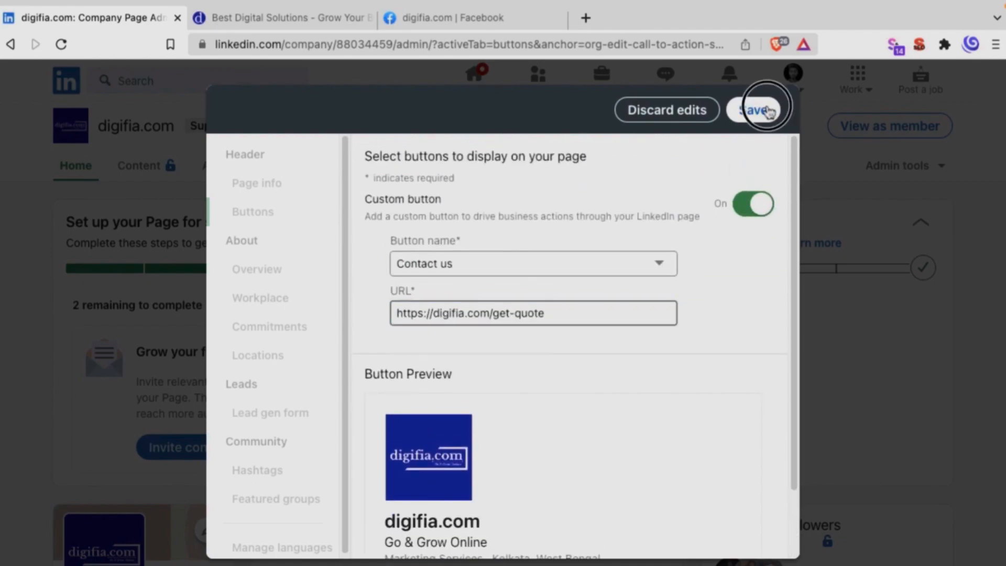
{"action": "left_click", "coordinate": [758, 109]}
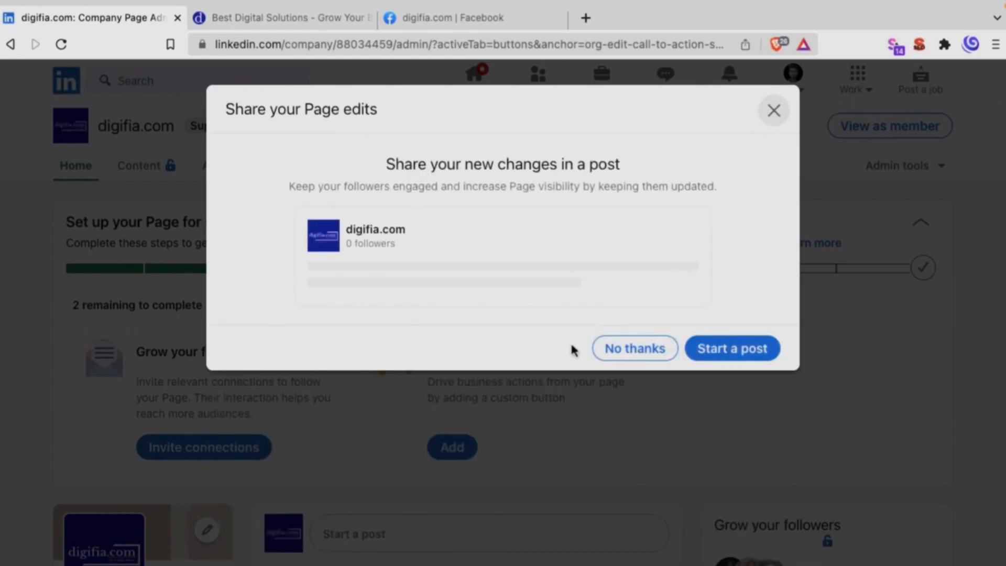
{"action": "left_click", "coordinate": [633, 348]}
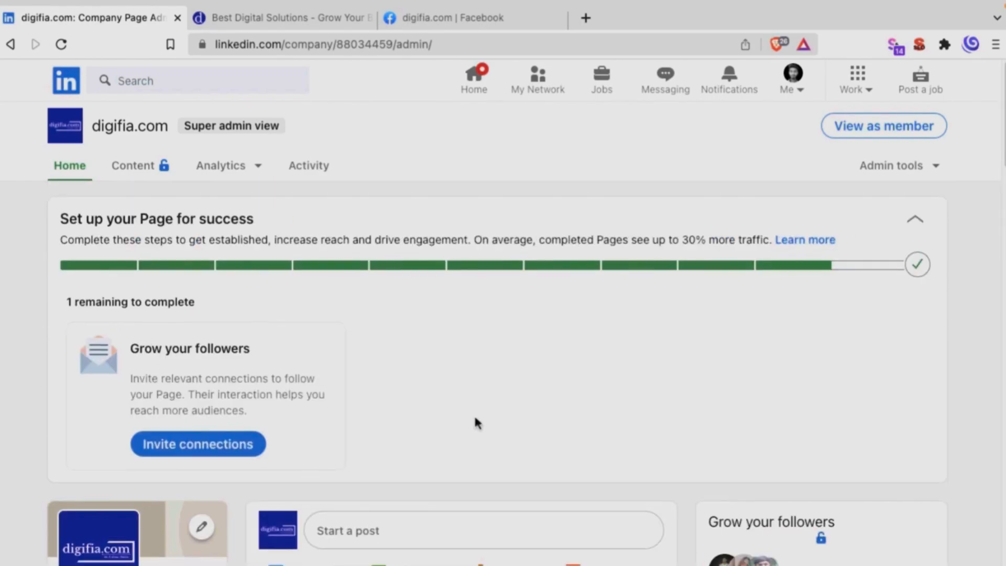
Step: Review the Share Page options, content suggestions and lead analytics
{"action": "scroll", "scroll_direction": "down", "scroll_amount": 3}
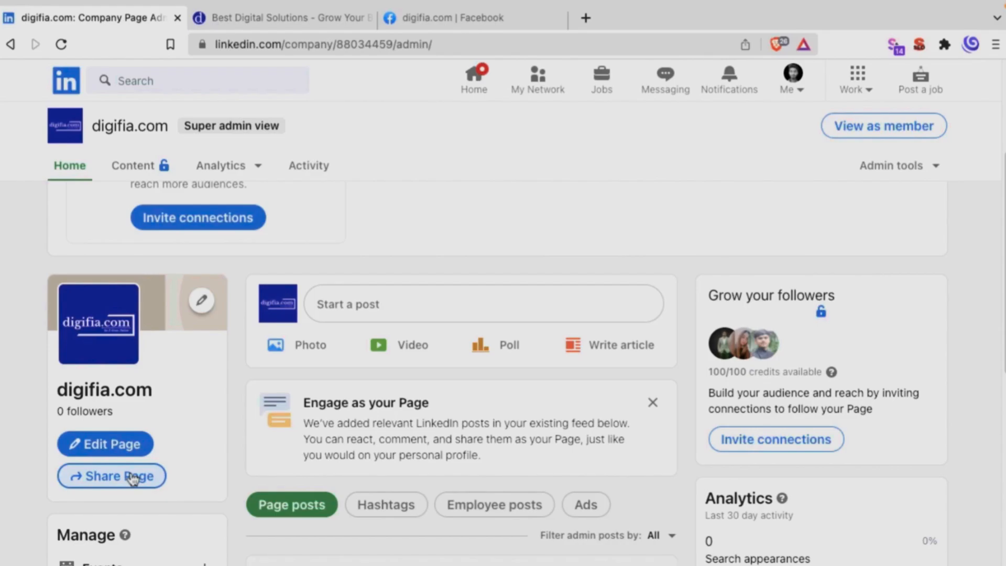
{"action": "left_click", "coordinate": [110, 475]}
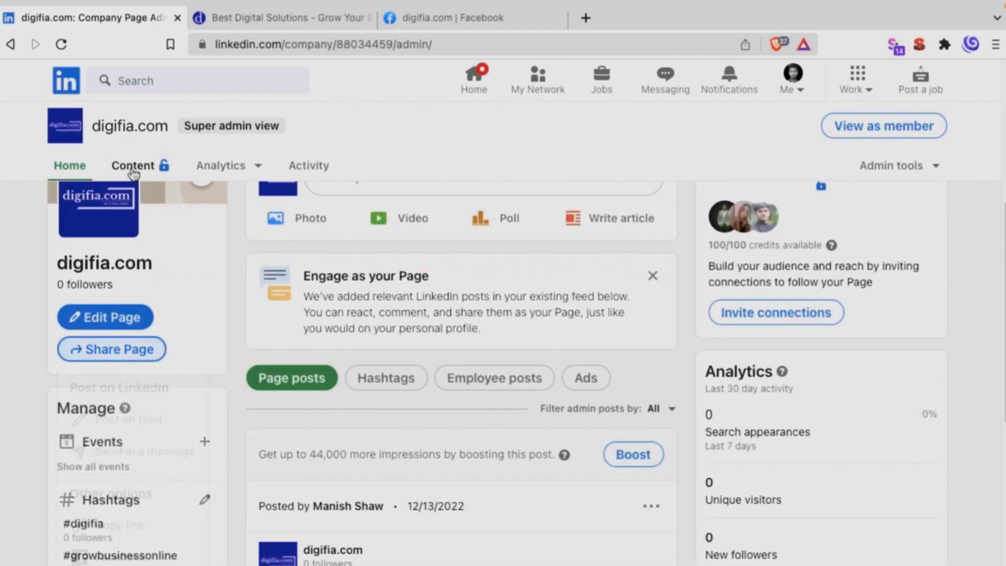
{"action": "left_click", "coordinate": [133, 165]}
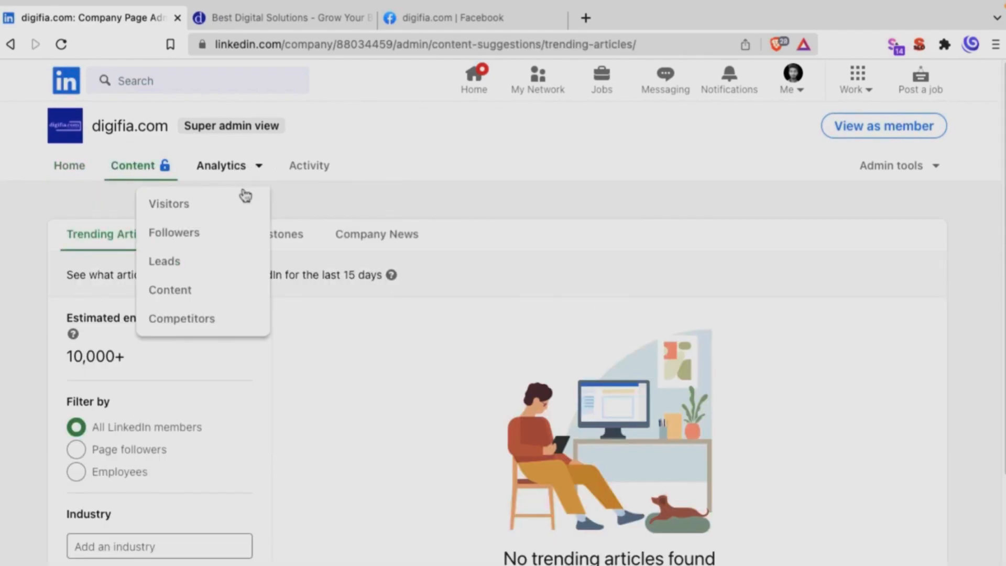
{"action": "left_click", "coordinate": [169, 203]}
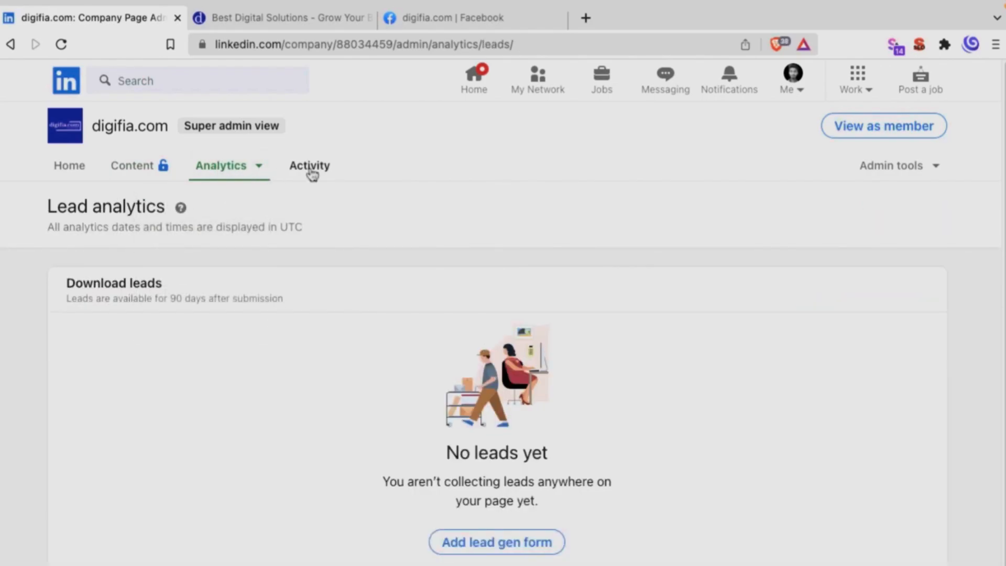
Step: Check the page's activity feed, then view the page as a member in a new tab
{"action": "left_click", "coordinate": [308, 165]}
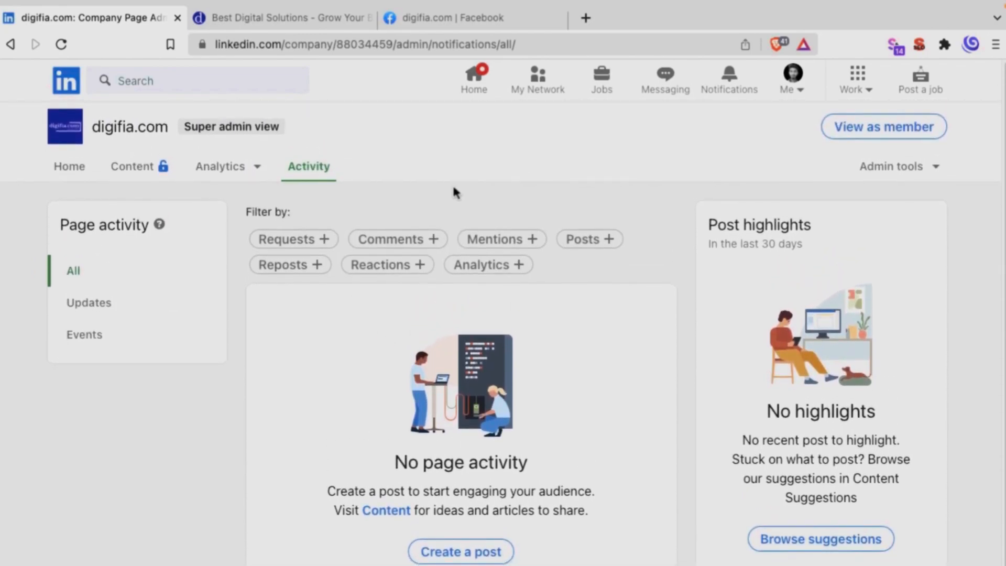
{"action": "mouse_move", "coordinate": [866, 132]}
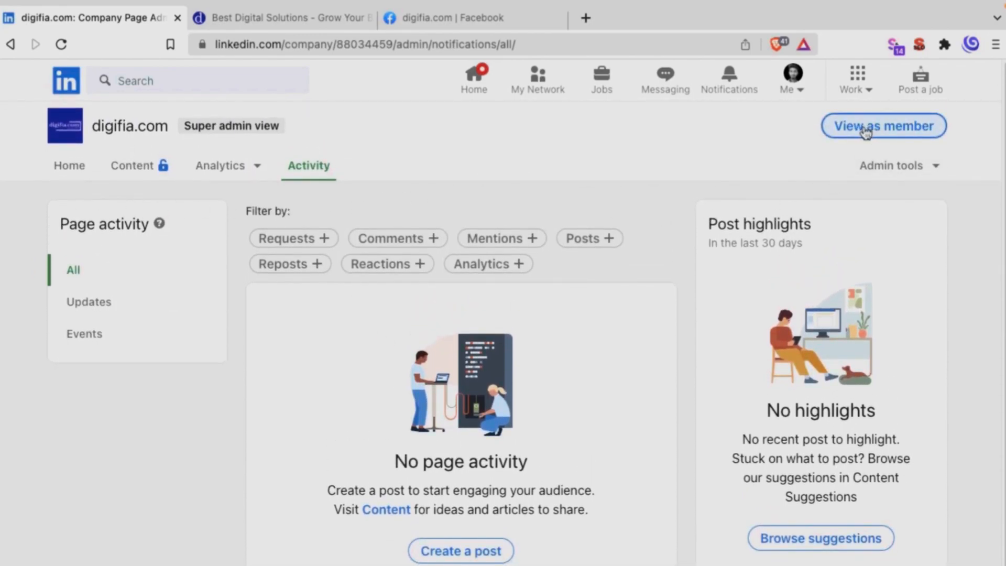
{"action": "left_click", "coordinate": [883, 125]}
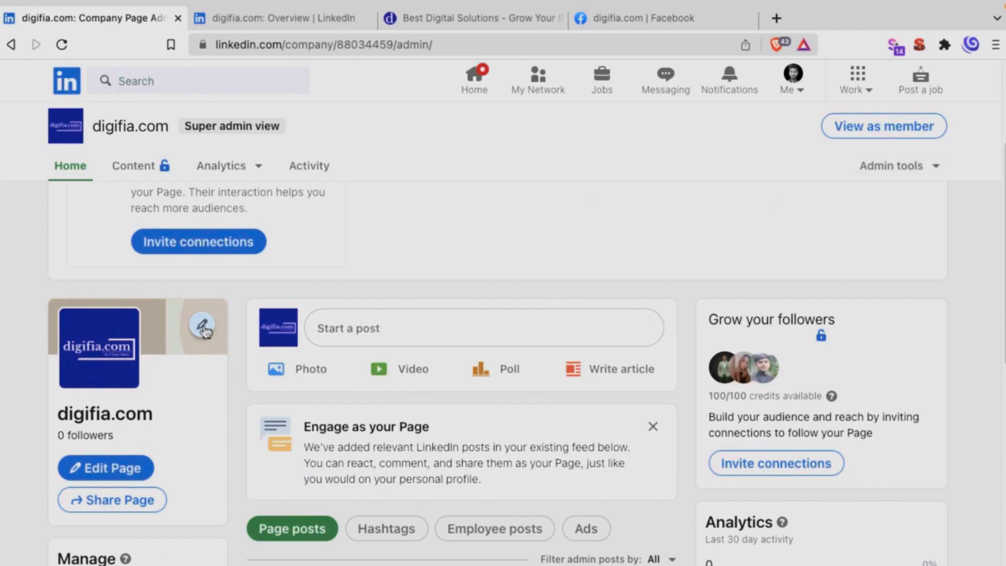
Step: Upload the DIGITAL MARKETING COMPANY banner and apply it as the cover image
{"action": "left_click", "coordinate": [201, 324]}
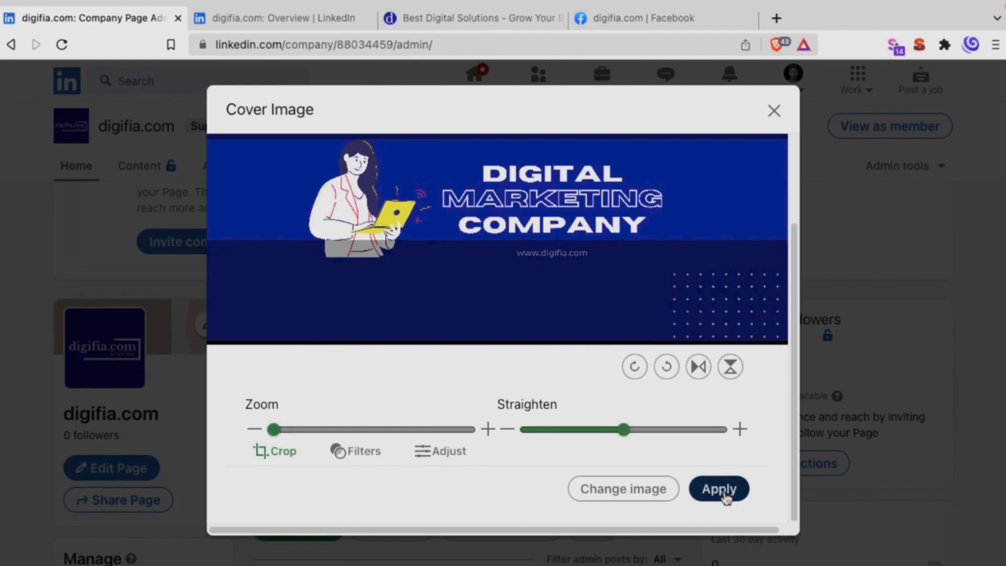
{"action": "left_click", "coordinate": [718, 489]}
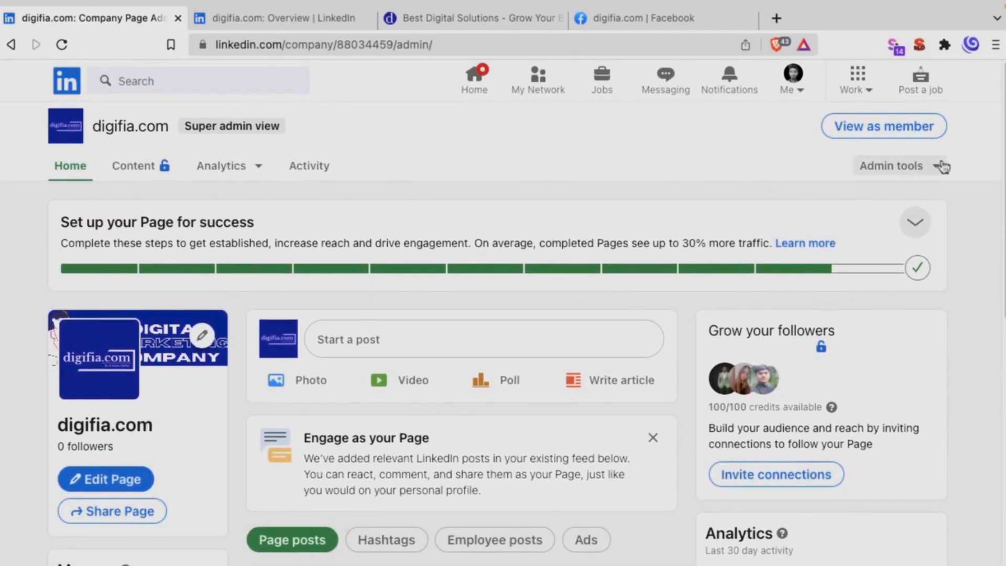
{"action": "mouse_move", "coordinate": [463, 186]}
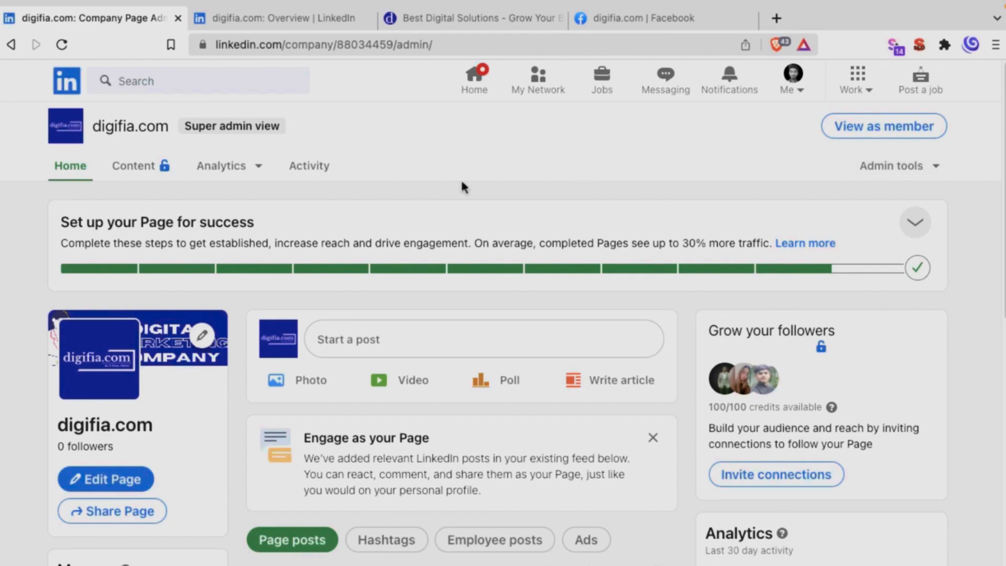